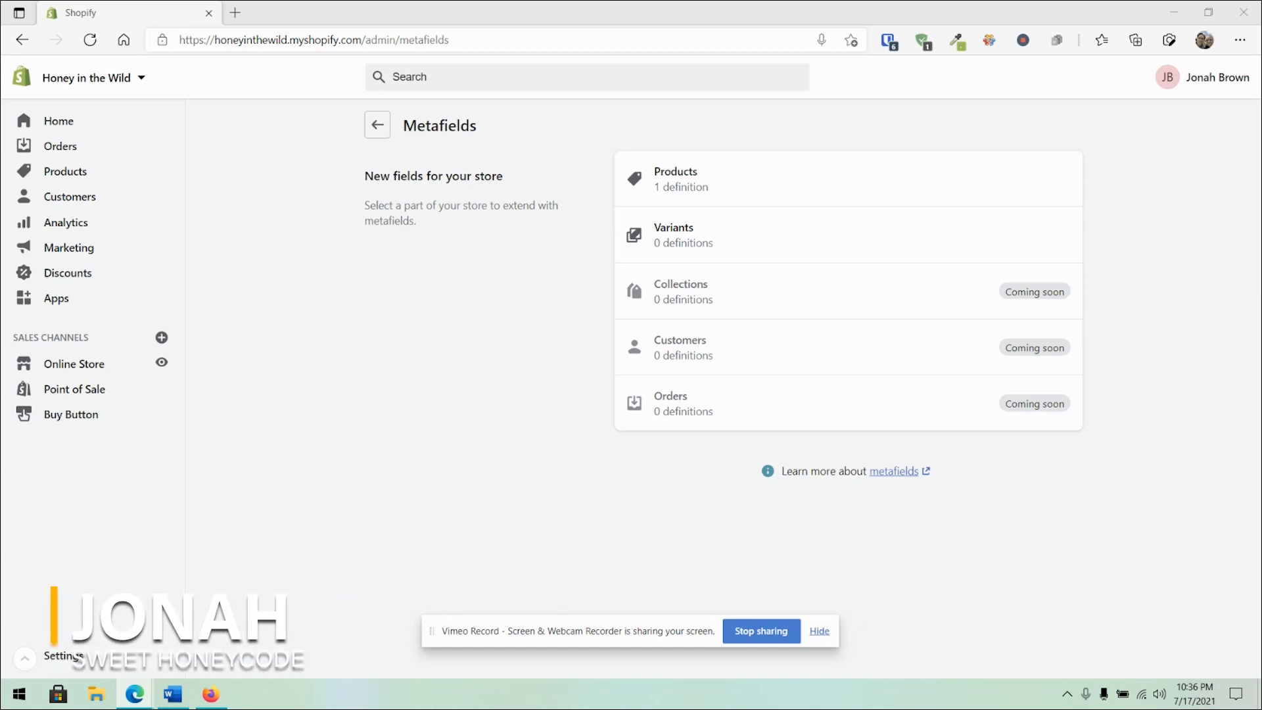
pyautogui.moveTo(277, 611)
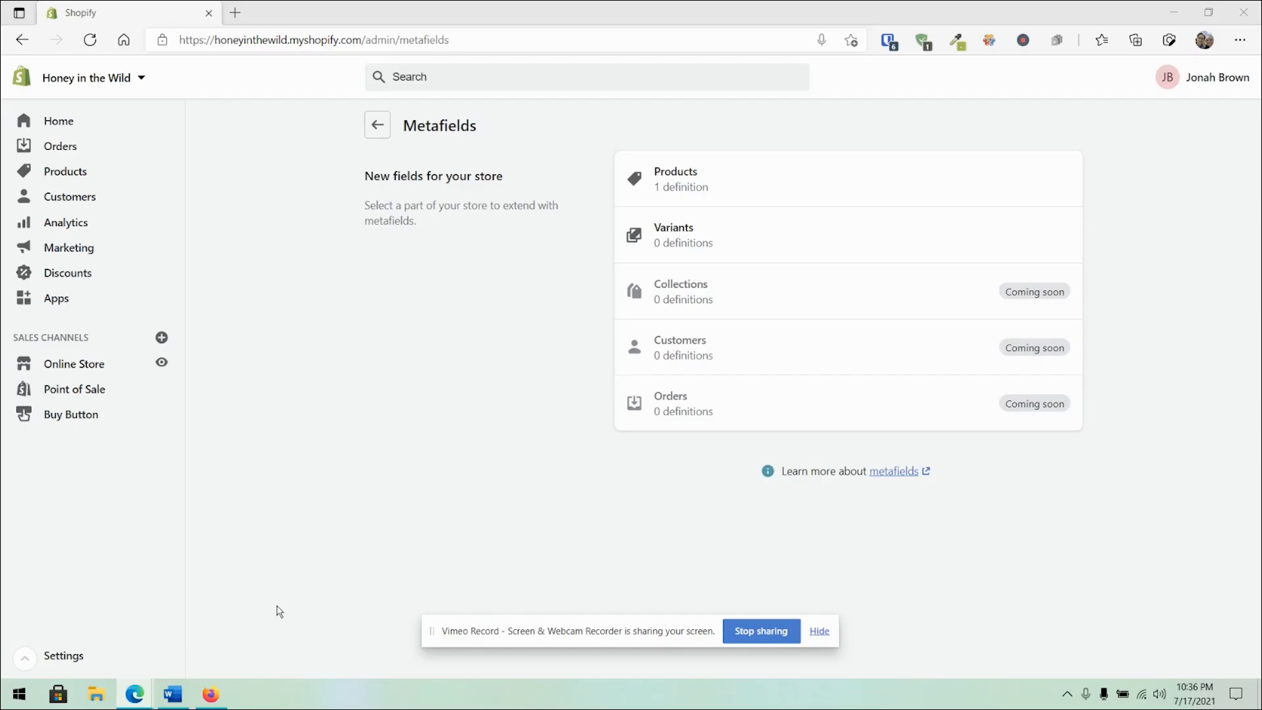
pyautogui.moveTo(133, 620)
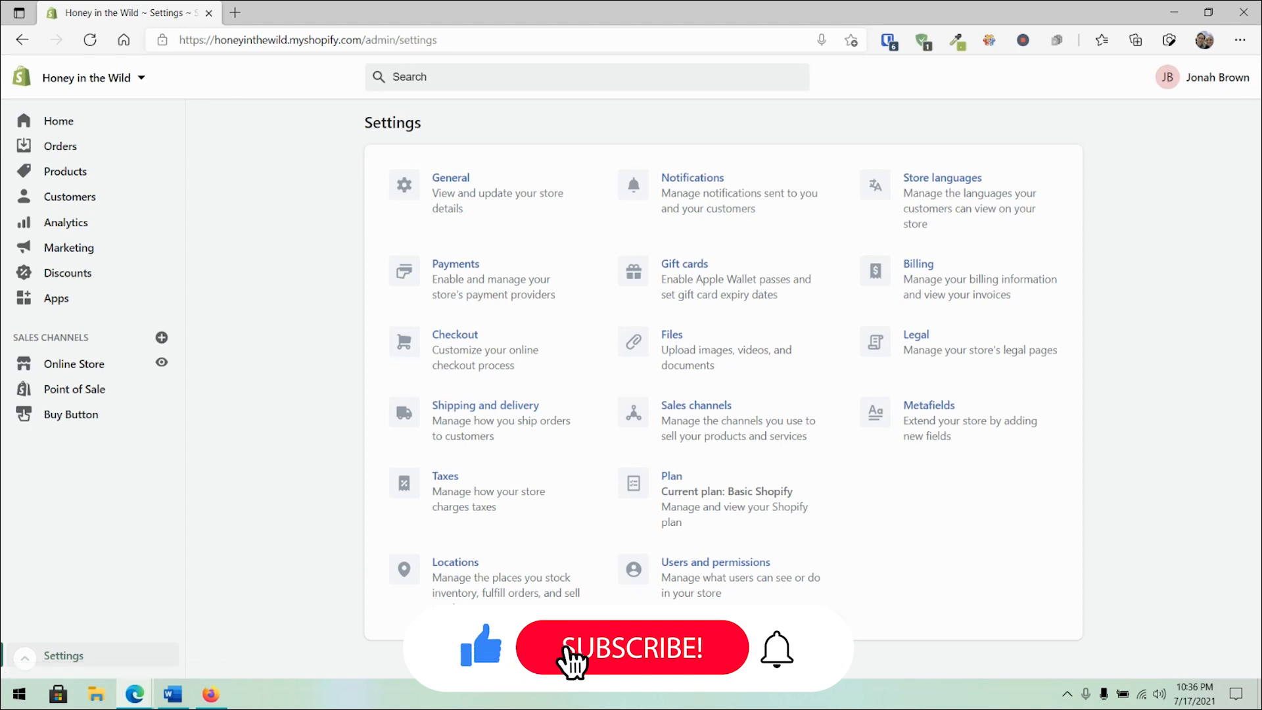
# Return from the Metafields page to the store's Settings overview
pyautogui.click(633, 647)
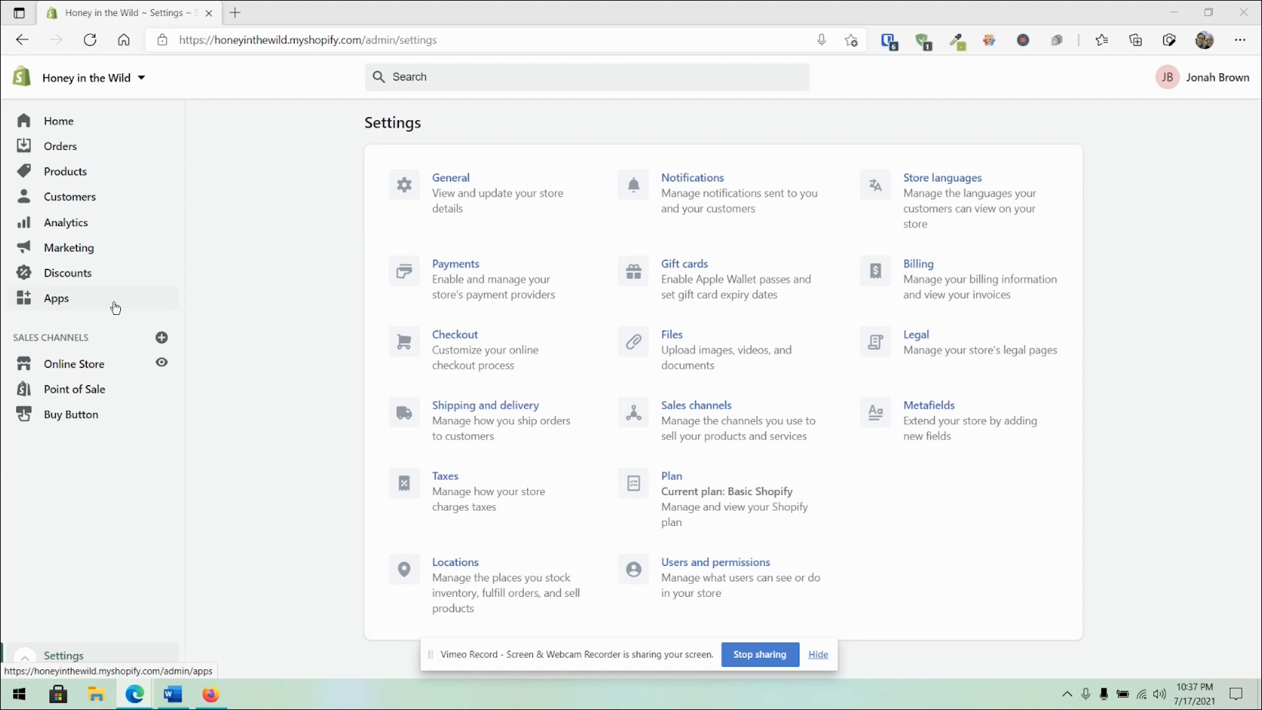
# Look over the installed Apps list, then go back into store Settings toward Metafields
pyautogui.click(57, 298)
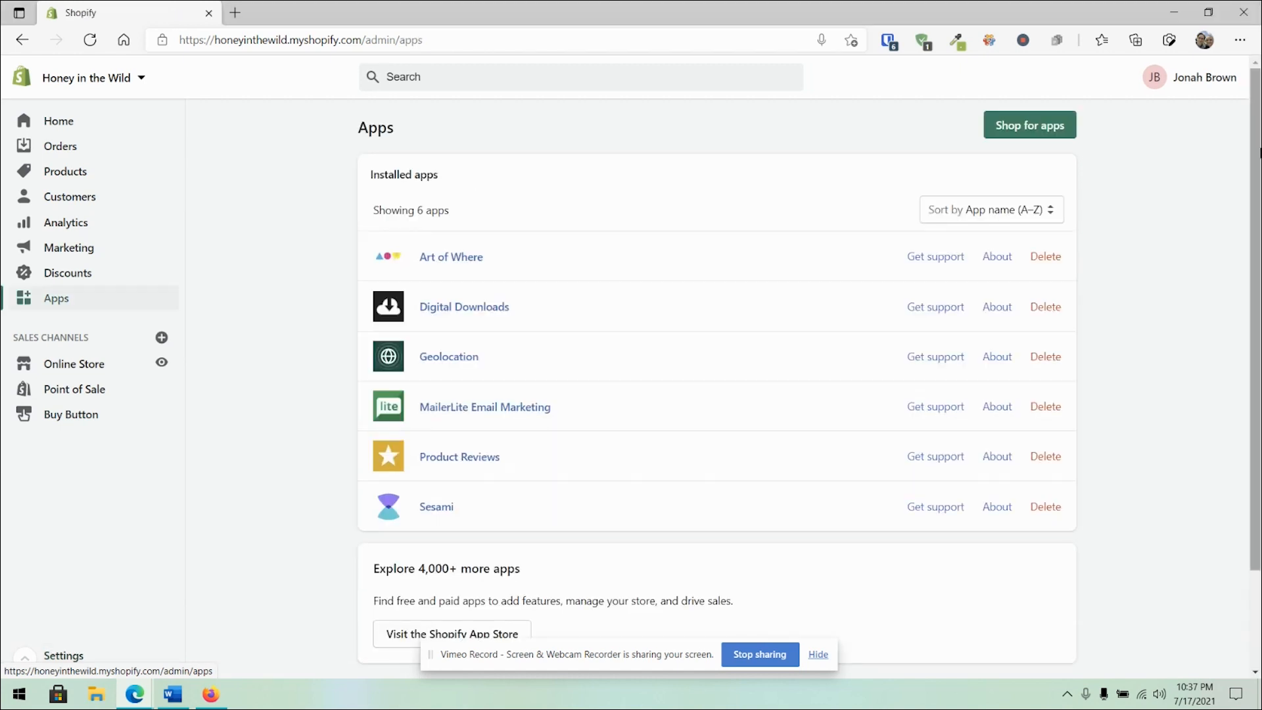
pyautogui.moveTo(76, 624)
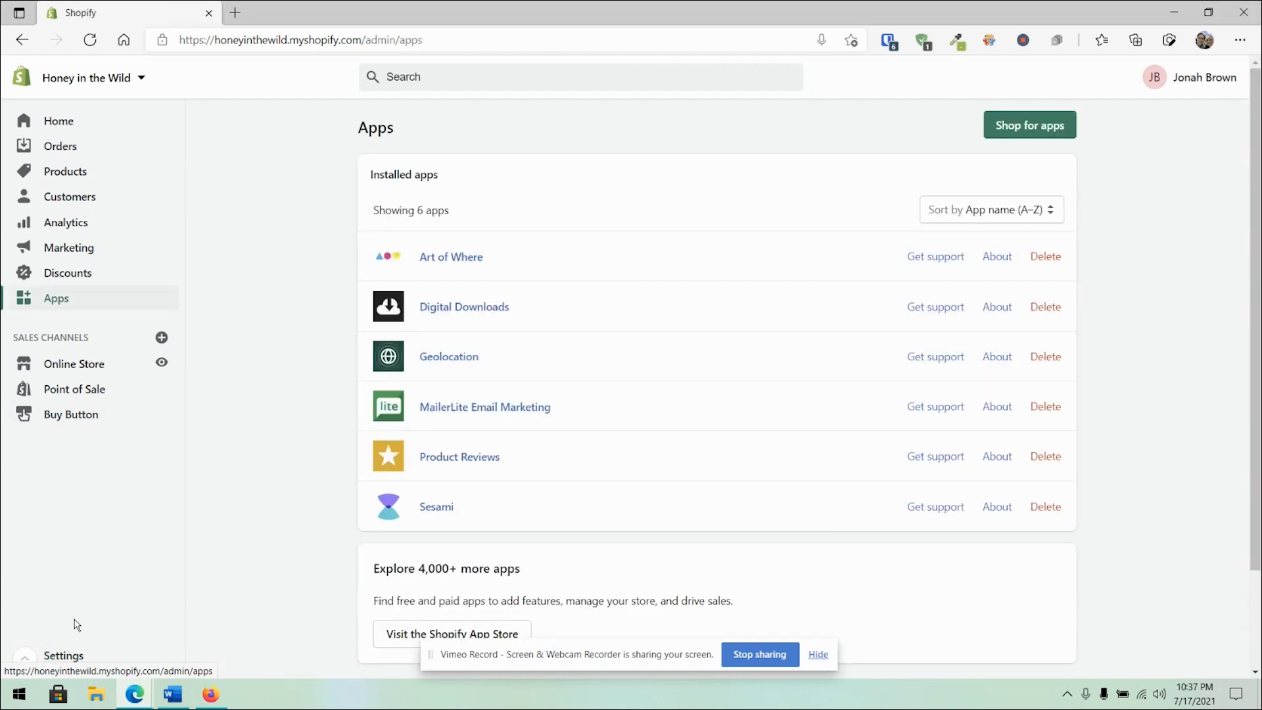
pyautogui.click(63, 655)
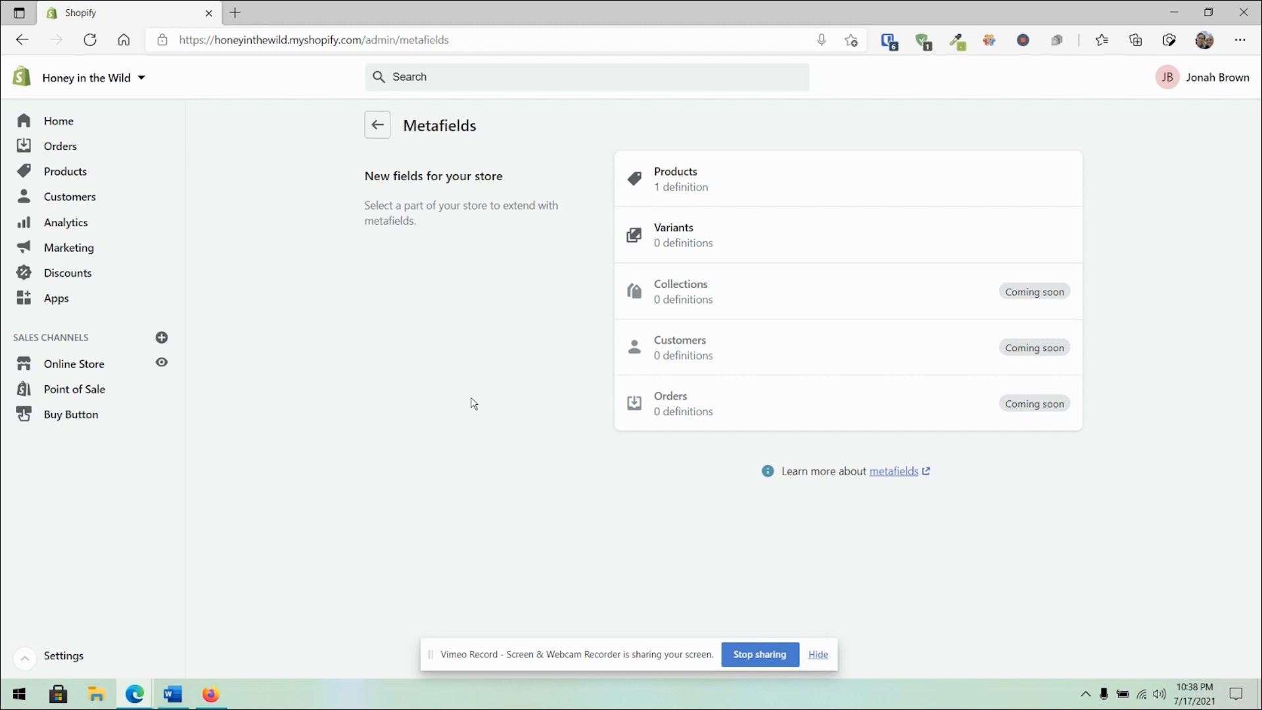
pyautogui.moveTo(759, 188)
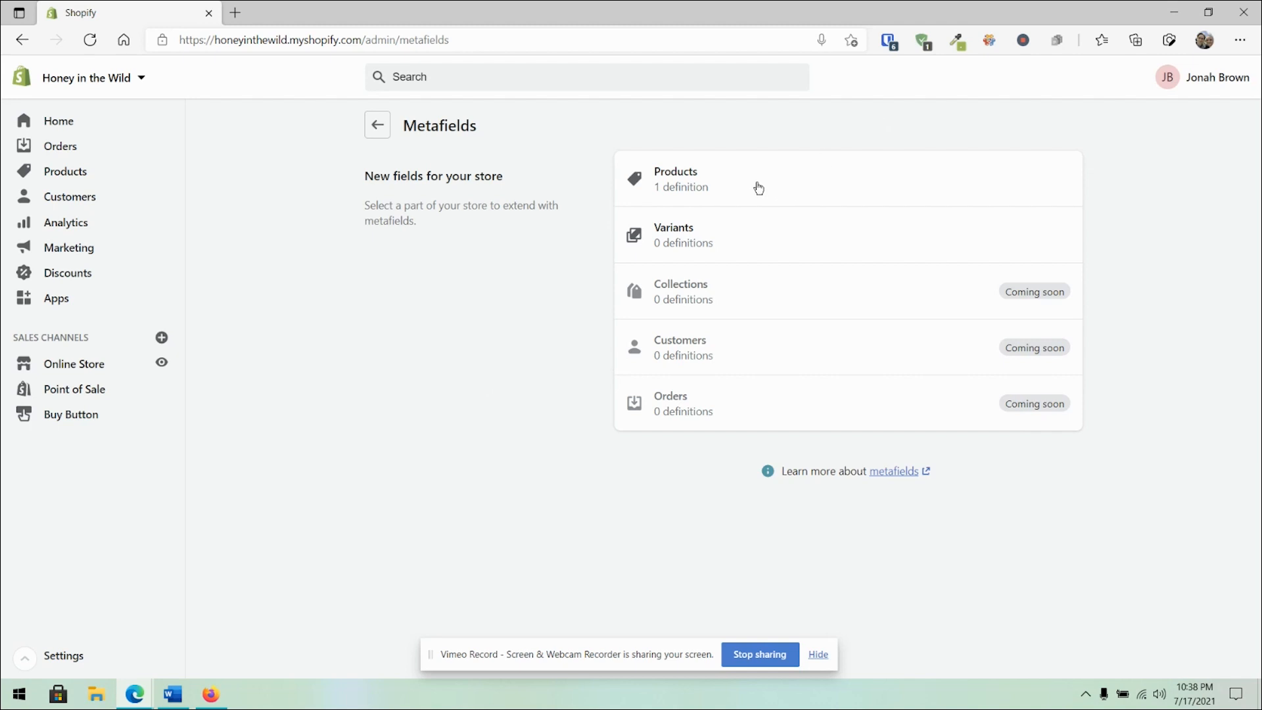
pyautogui.moveTo(627, 193)
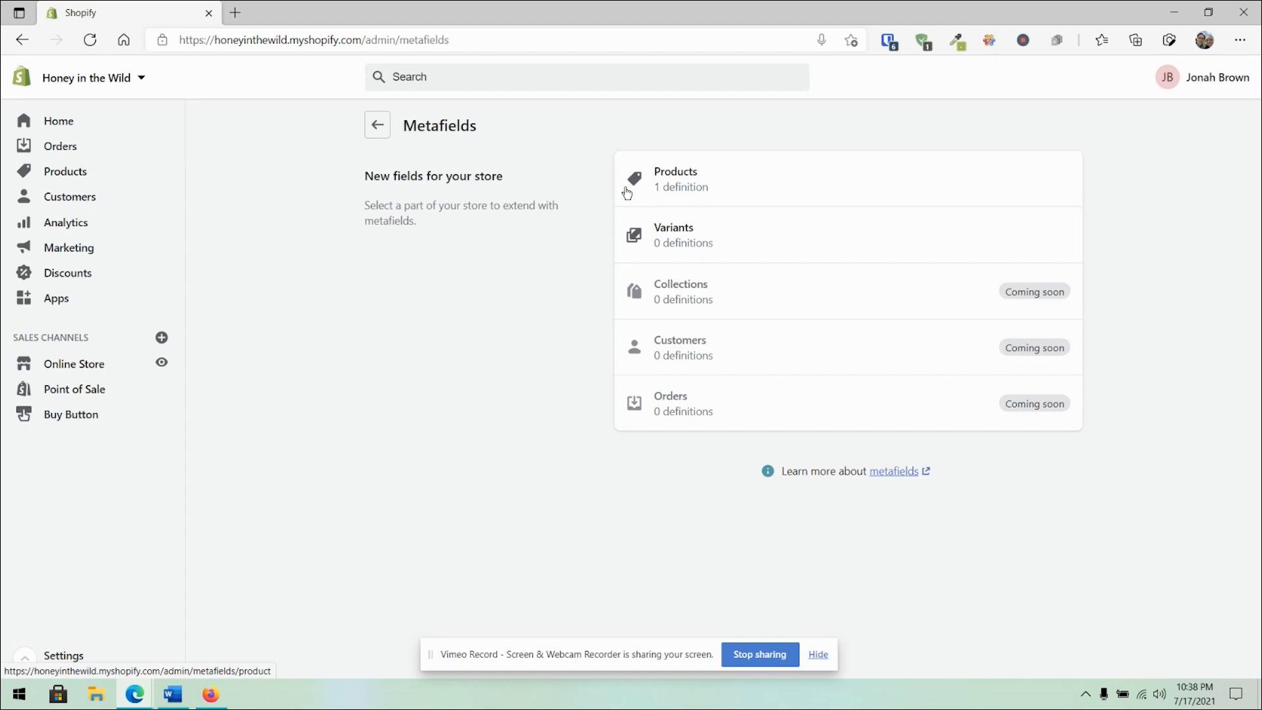
pyautogui.moveTo(733, 239)
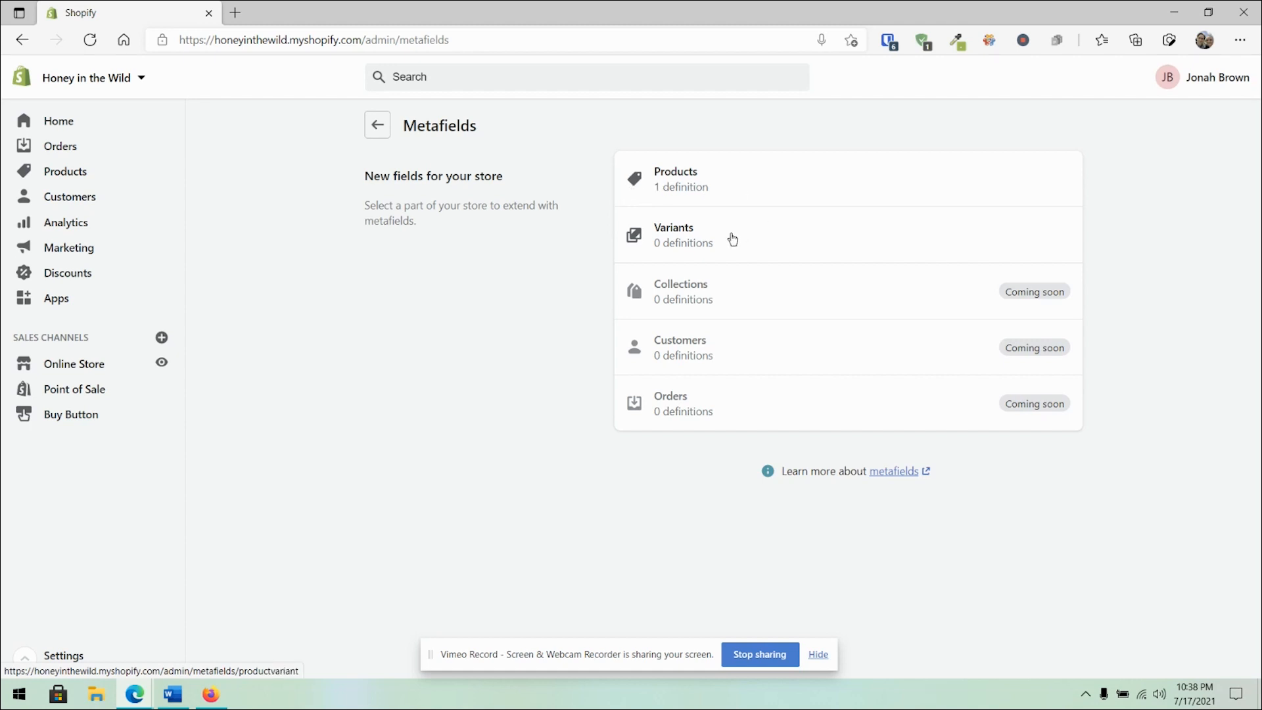
pyautogui.moveTo(1061, 286)
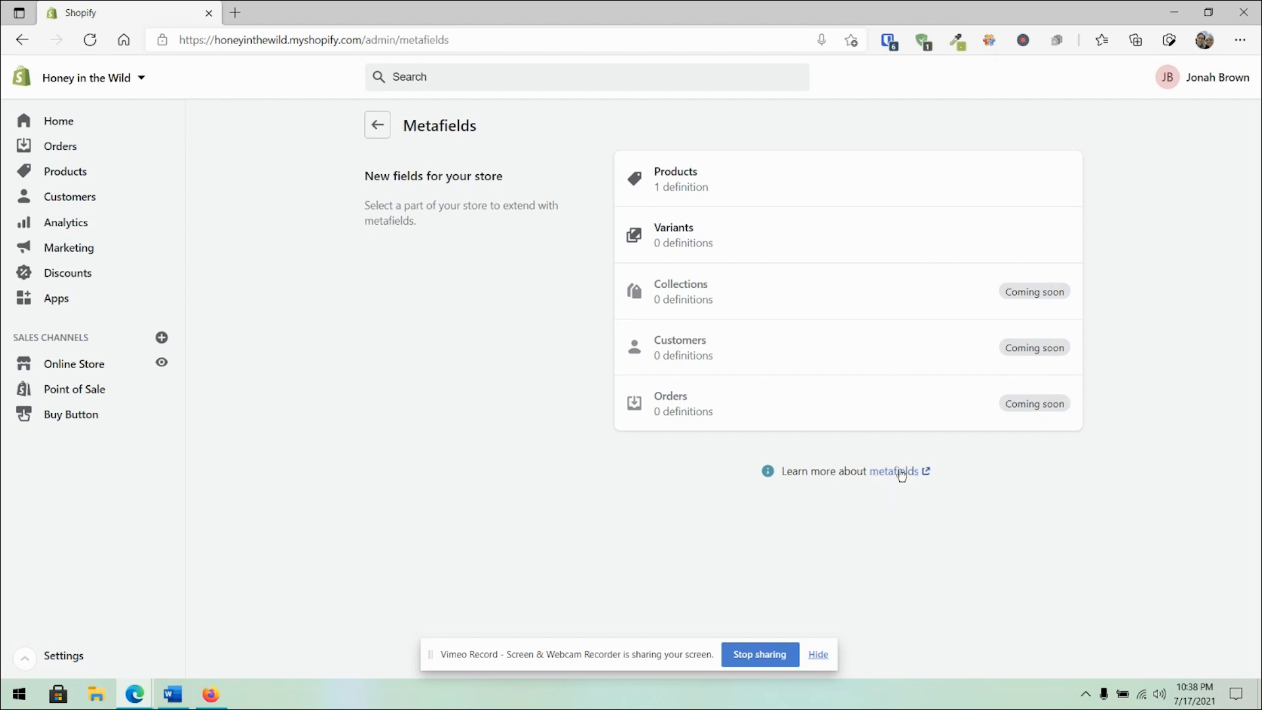
pyautogui.moveTo(885, 474)
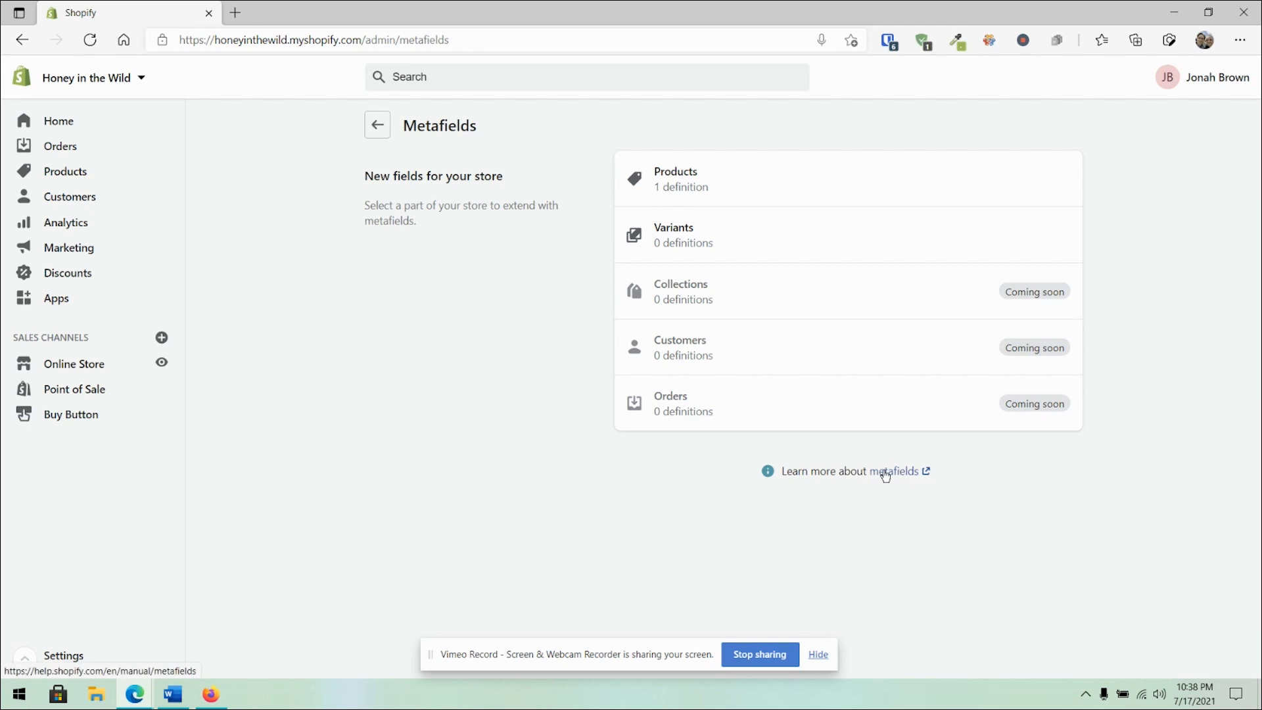
# Go into the Products entry to reach the product metafield definitions
pyautogui.click(675, 178)
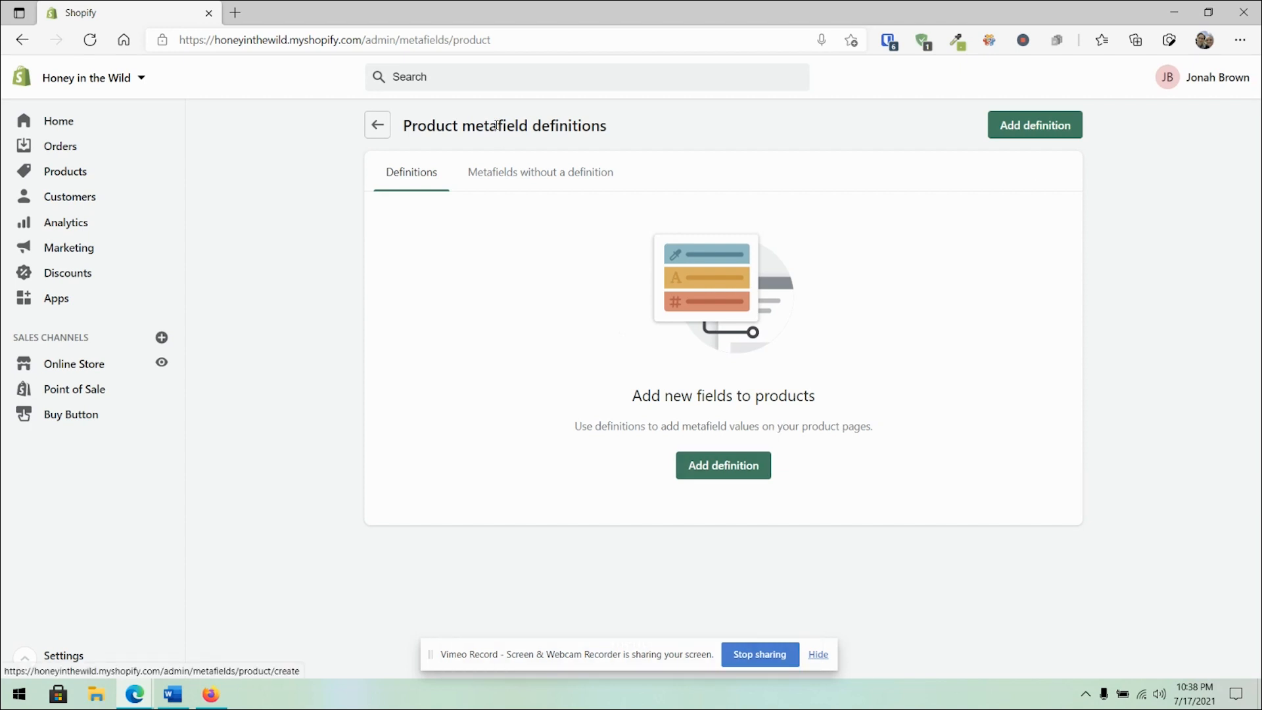
pyautogui.click(540, 172)
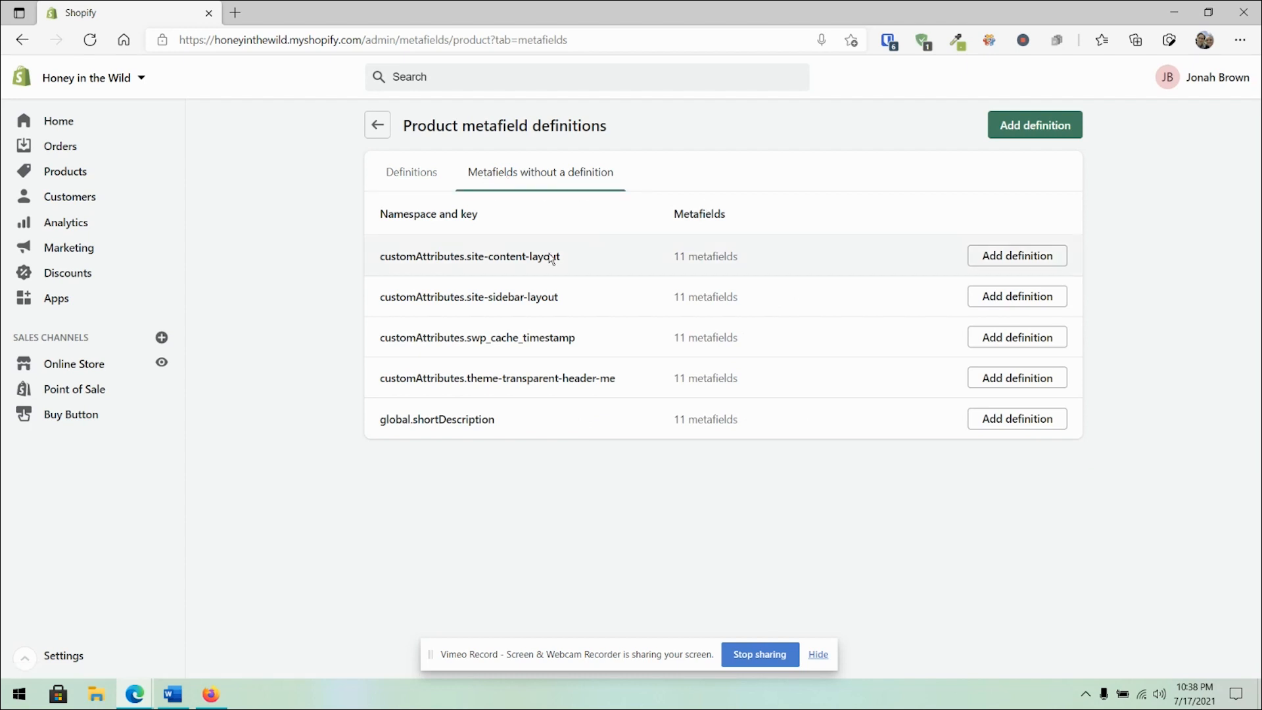
pyautogui.moveTo(574, 286)
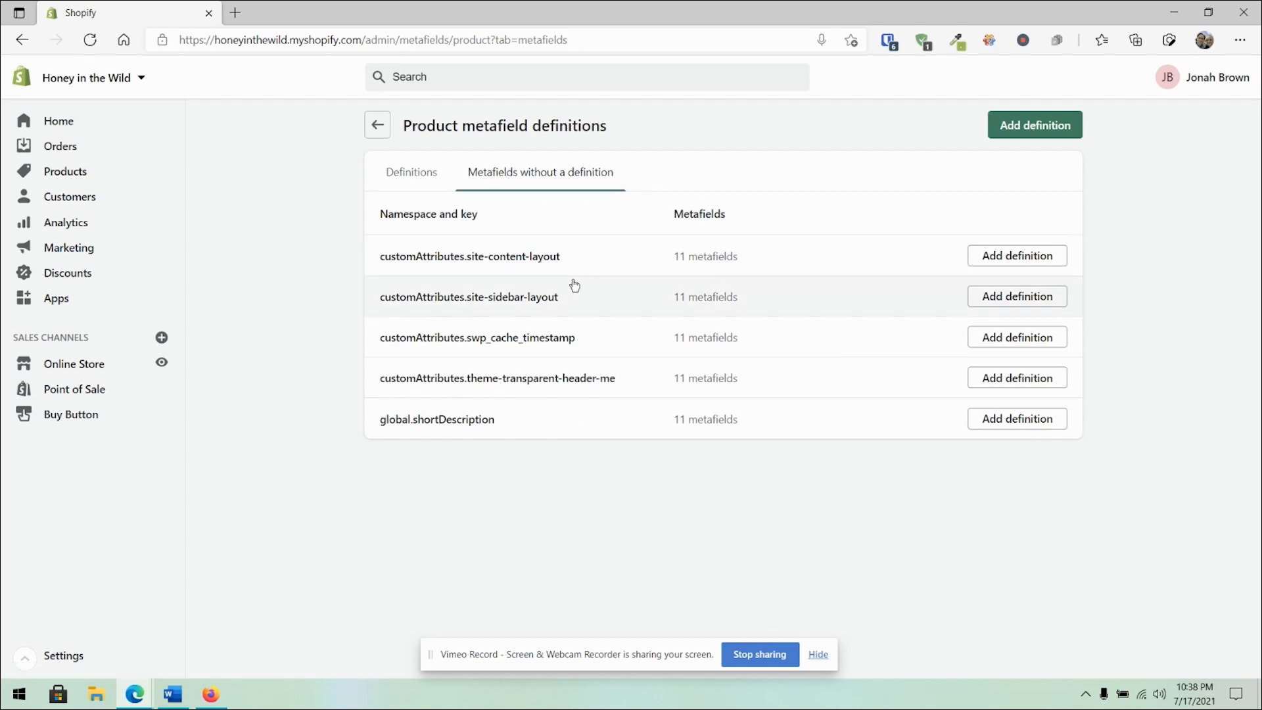
pyautogui.moveTo(447, 428)
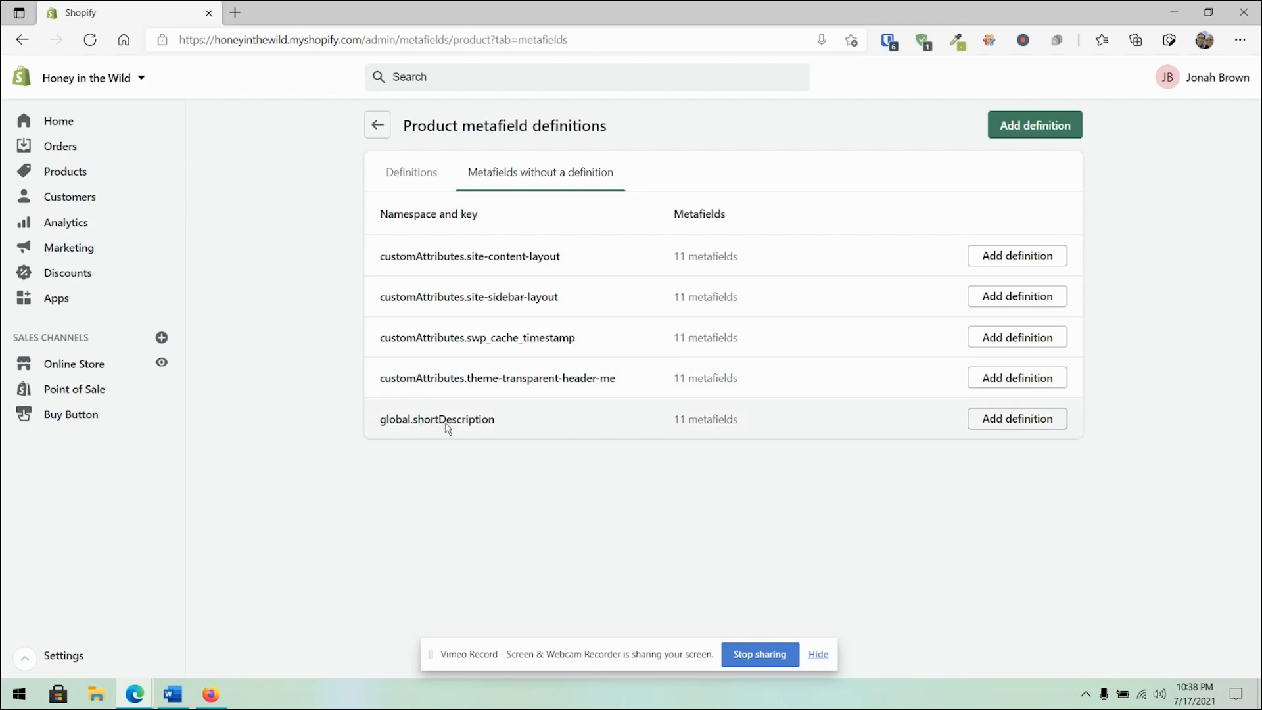
pyautogui.moveTo(857, 427)
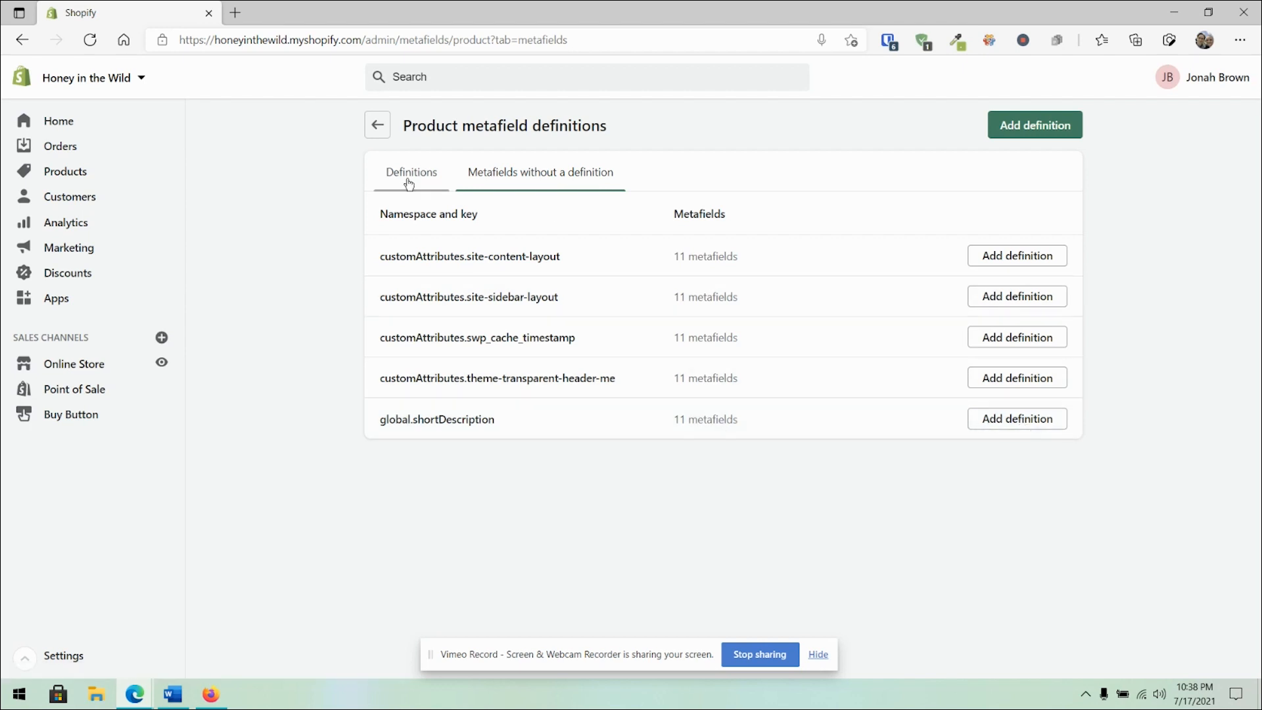
pyautogui.click(411, 172)
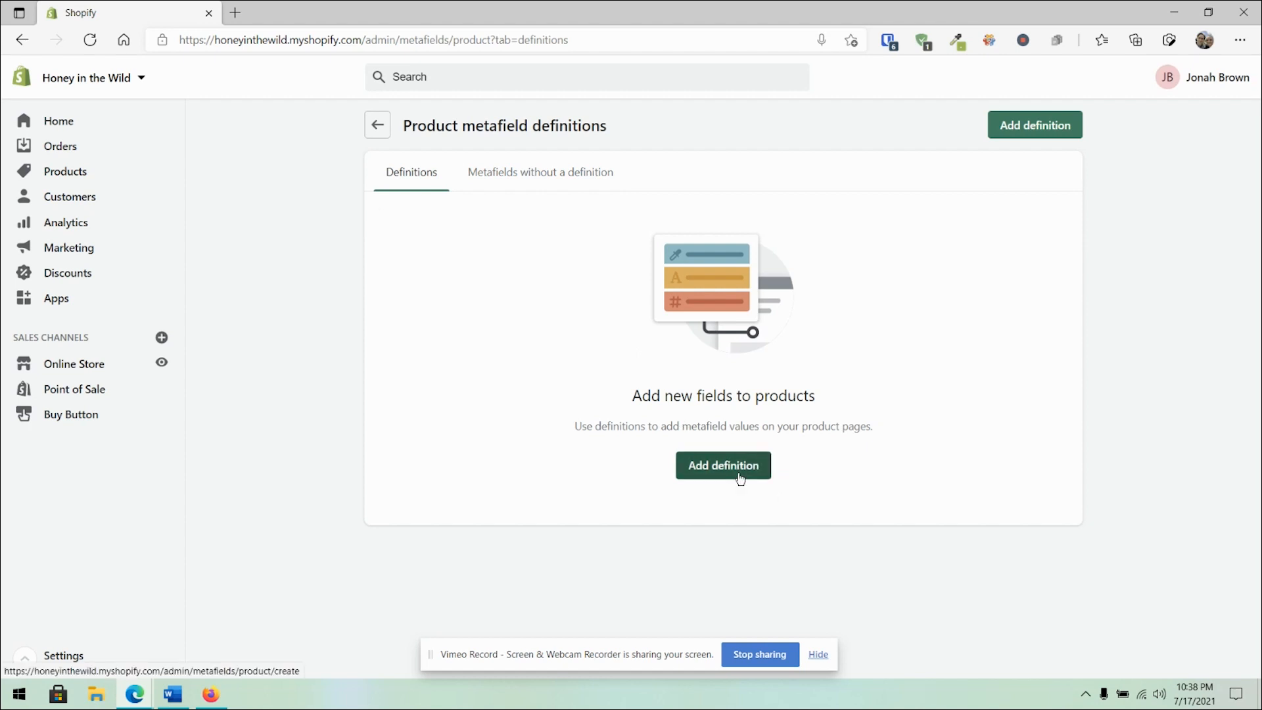
# Start a new product metafield definition named 'Amazon Link', kept as a custom name (key my_fields.amazon_link)
pyautogui.click(721, 465)
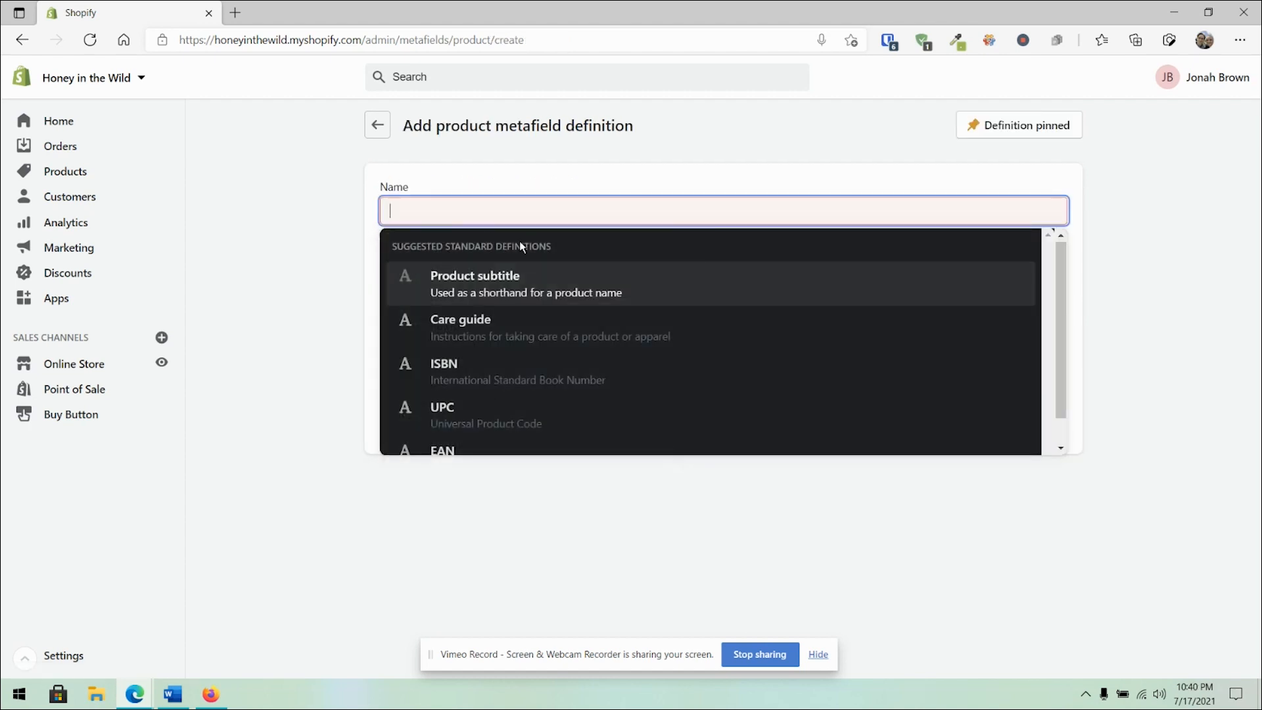
pyautogui.moveTo(584, 286)
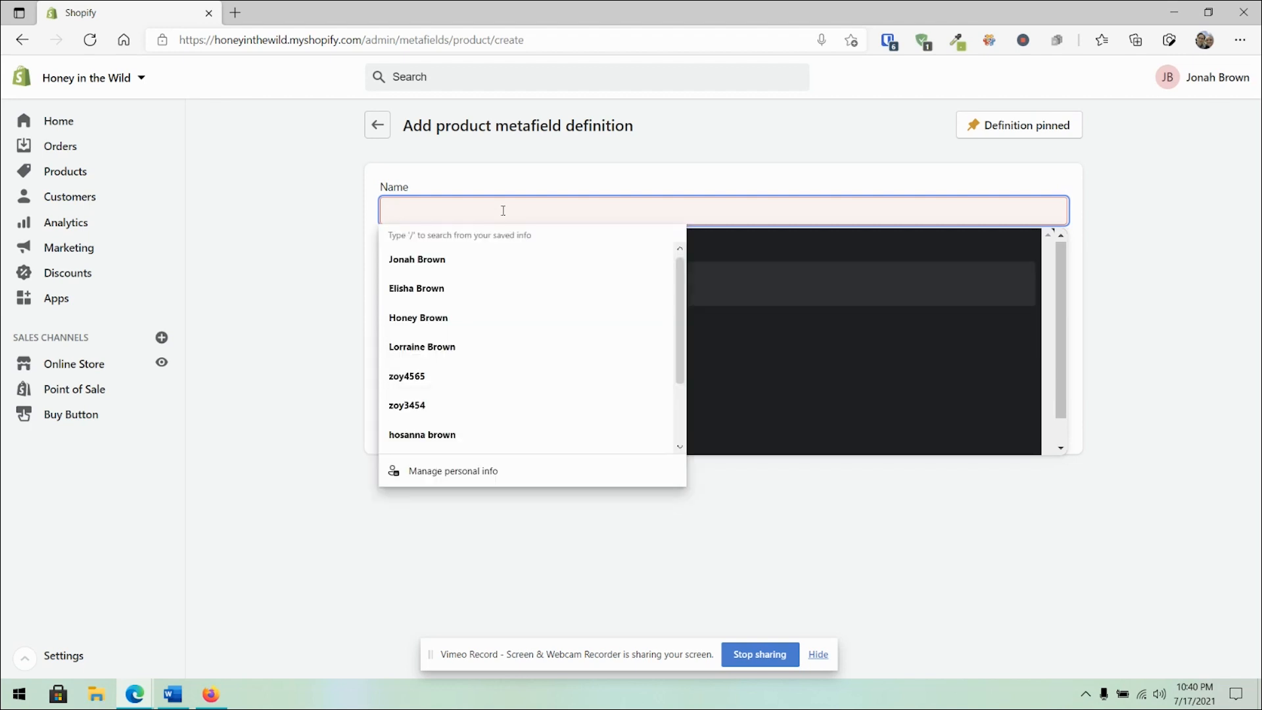
pyautogui.write('A')
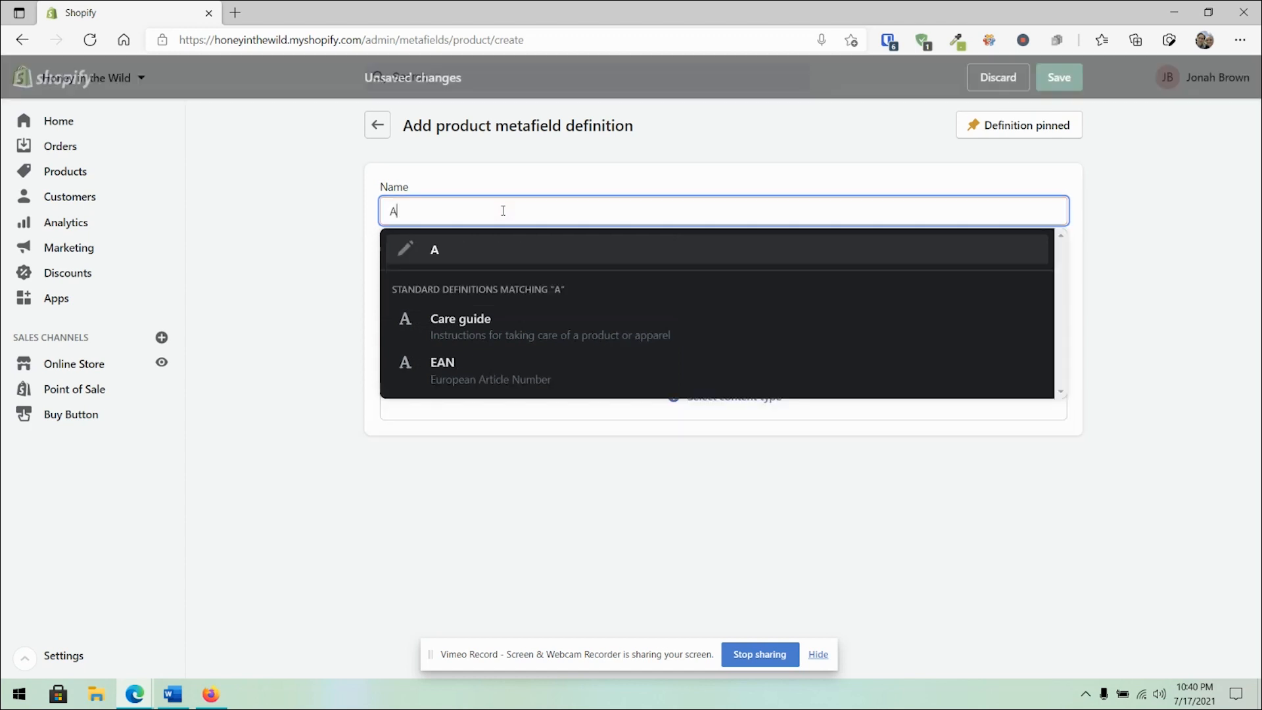
pyautogui.write('mazon')
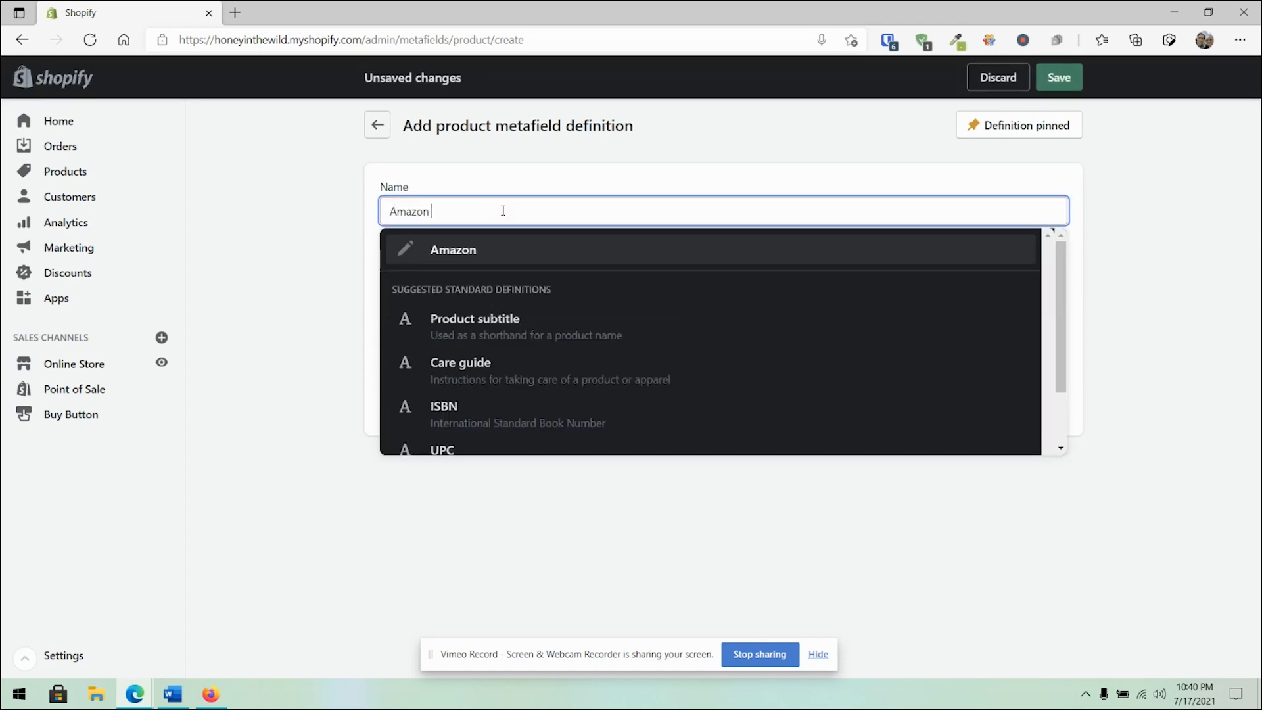
pyautogui.write('Link')
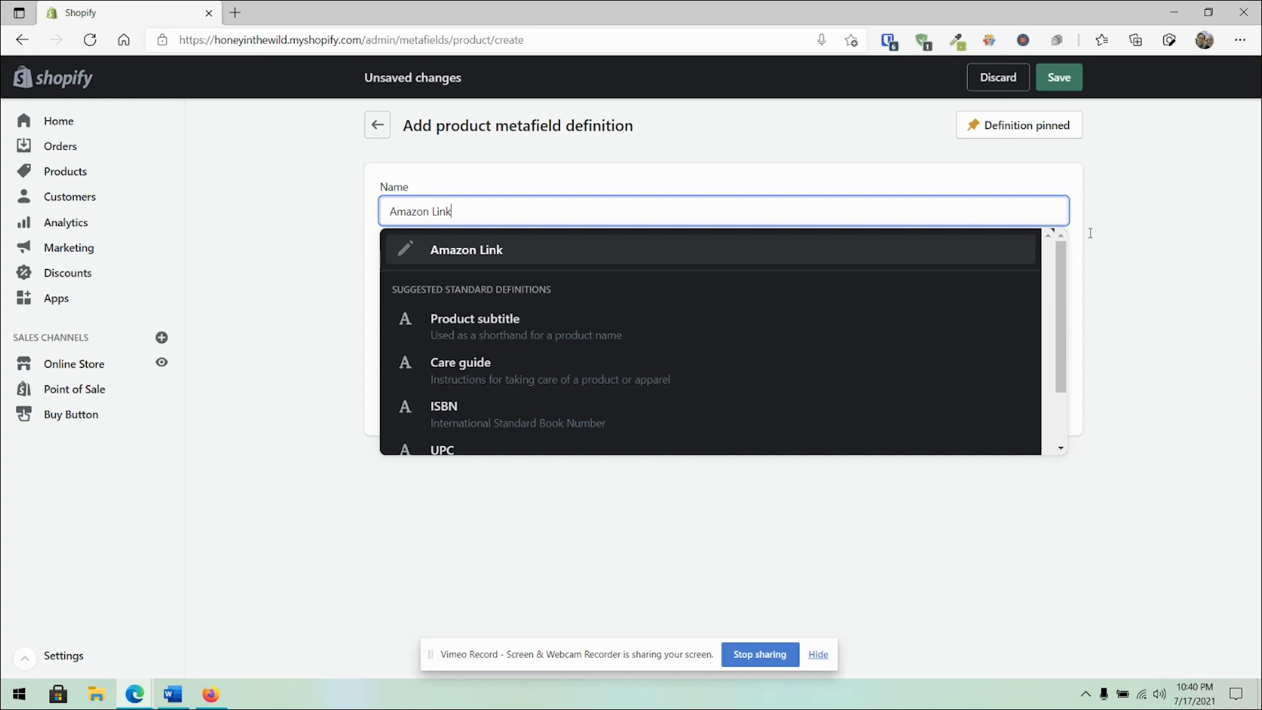
pyautogui.click(465, 250)
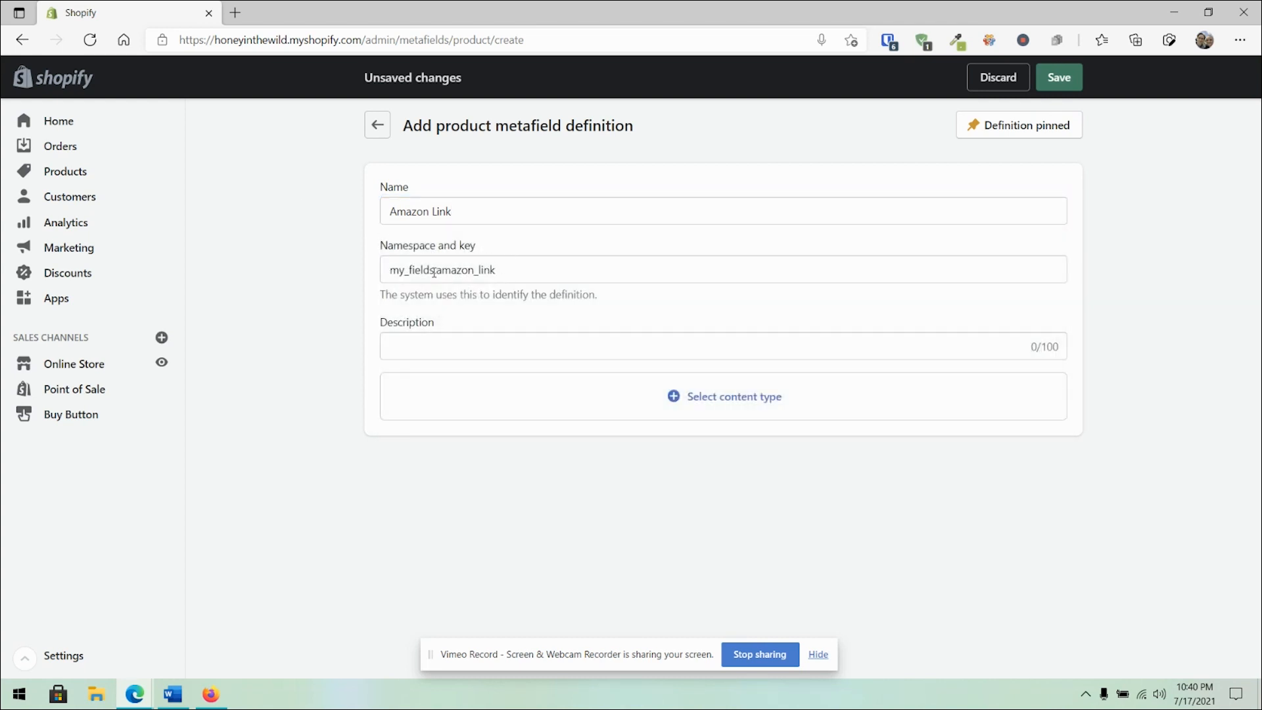
pyautogui.doubleClick(410, 270)
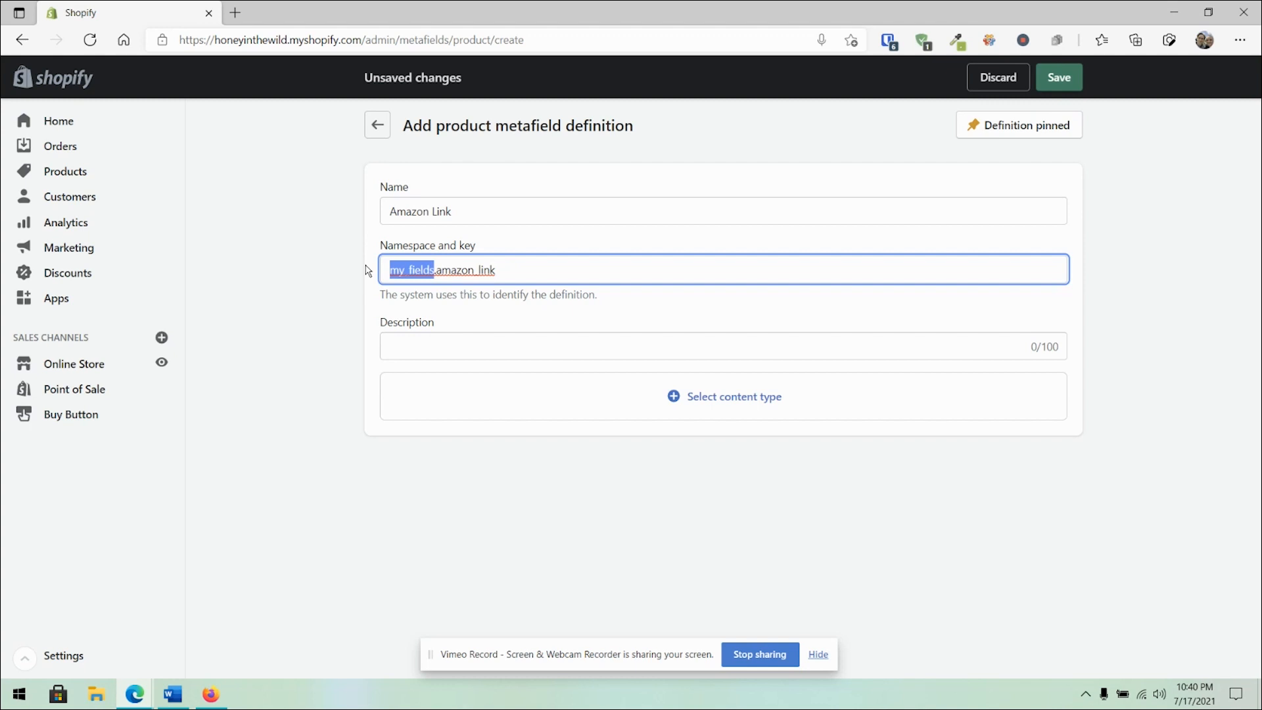
pyautogui.click(722, 346)
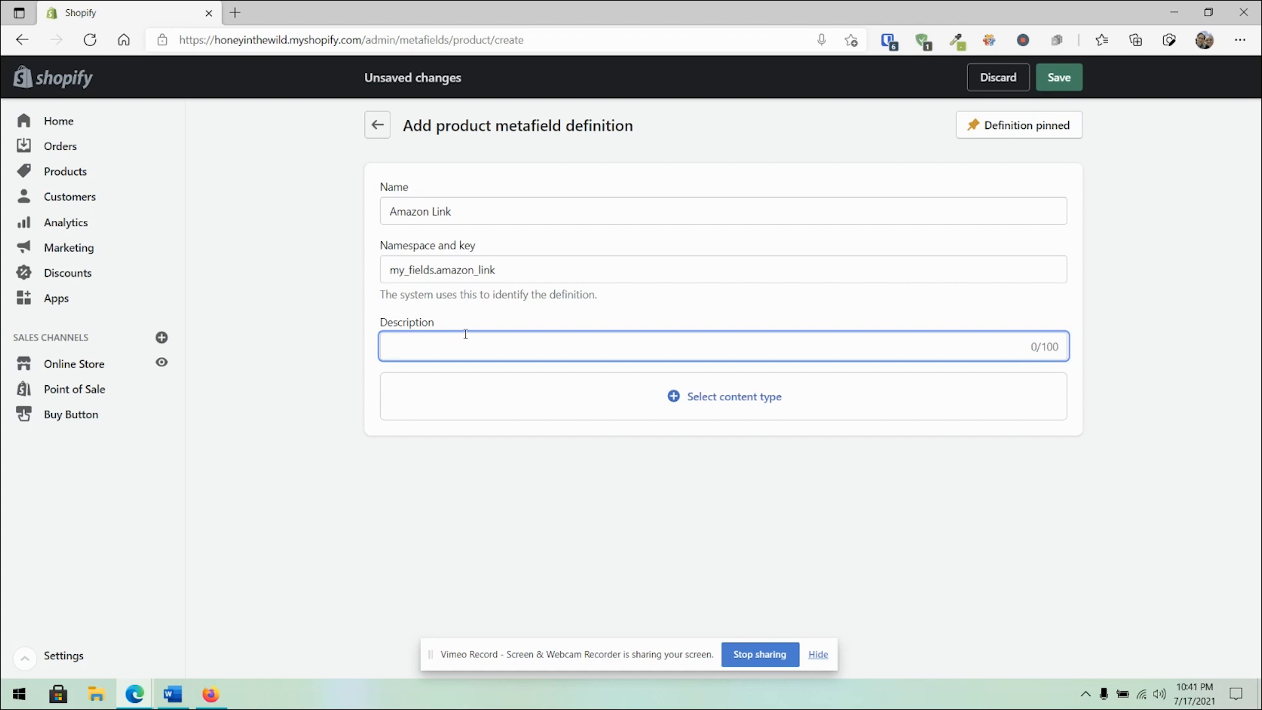
pyautogui.moveTo(655, 407)
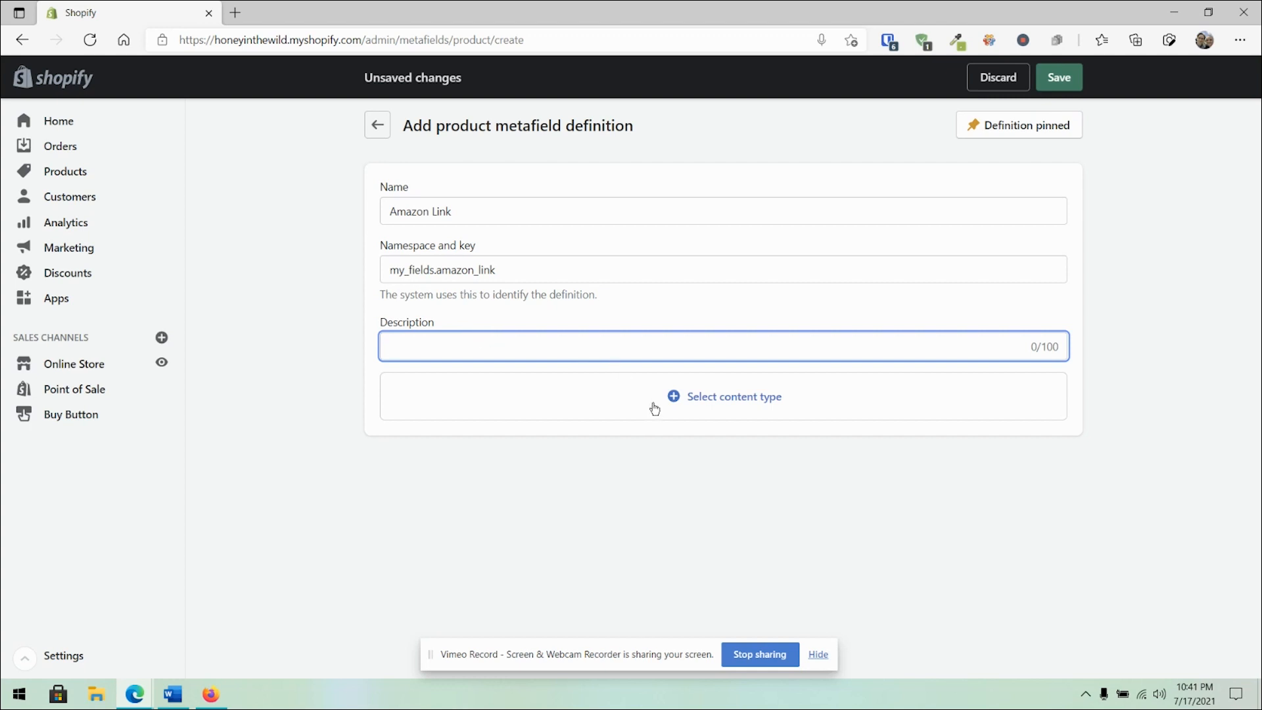
# Choose File from the content type list for the Amazon Link definition
pyautogui.click(734, 396)
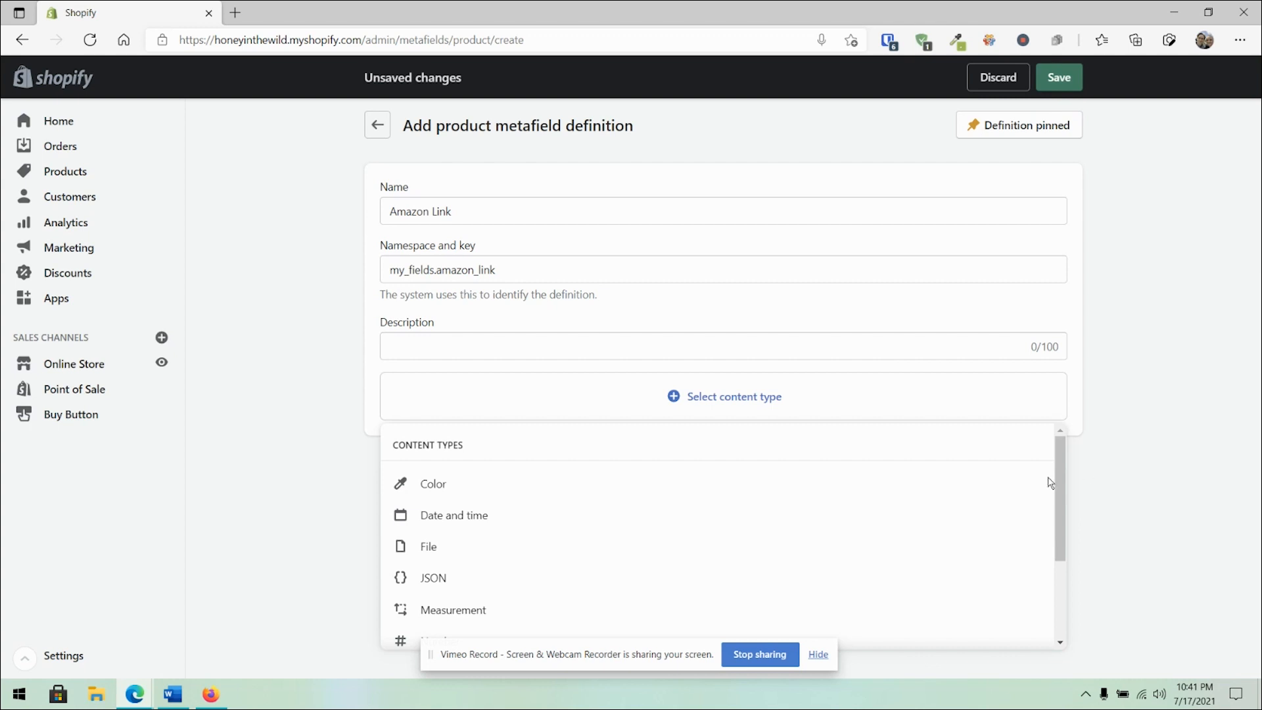
pyautogui.moveTo(895, 516)
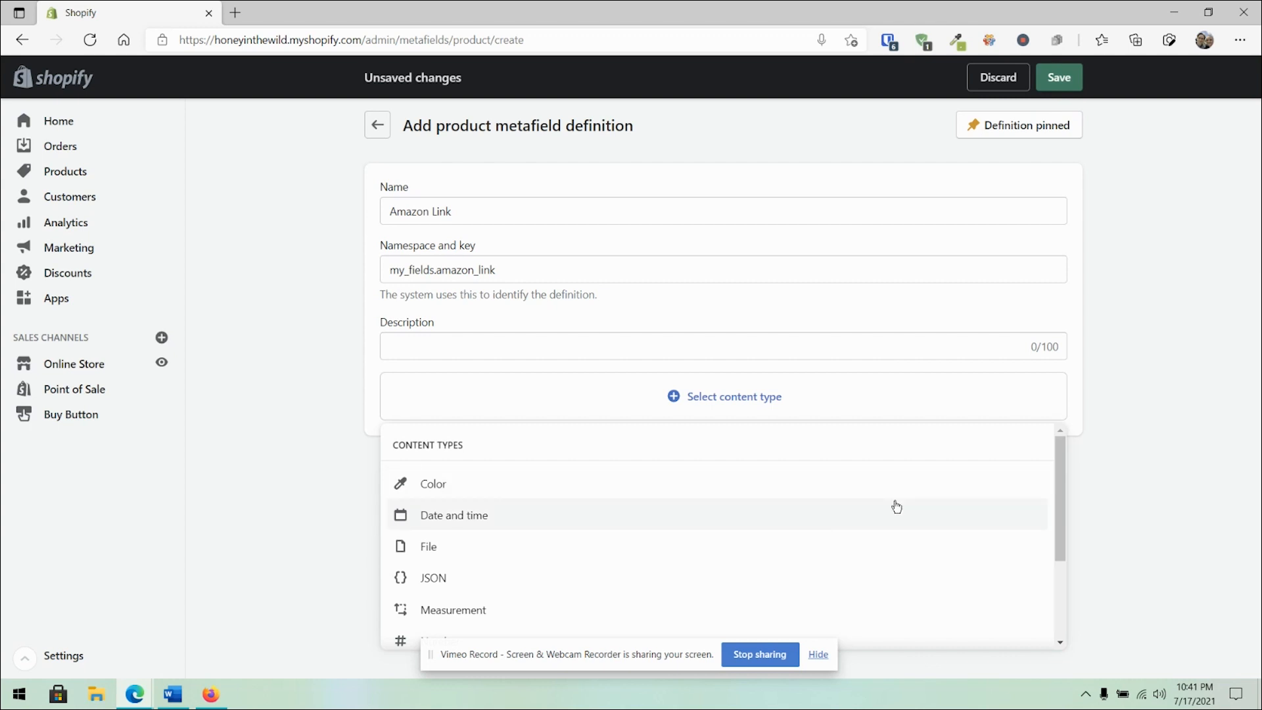
pyautogui.moveTo(503, 484)
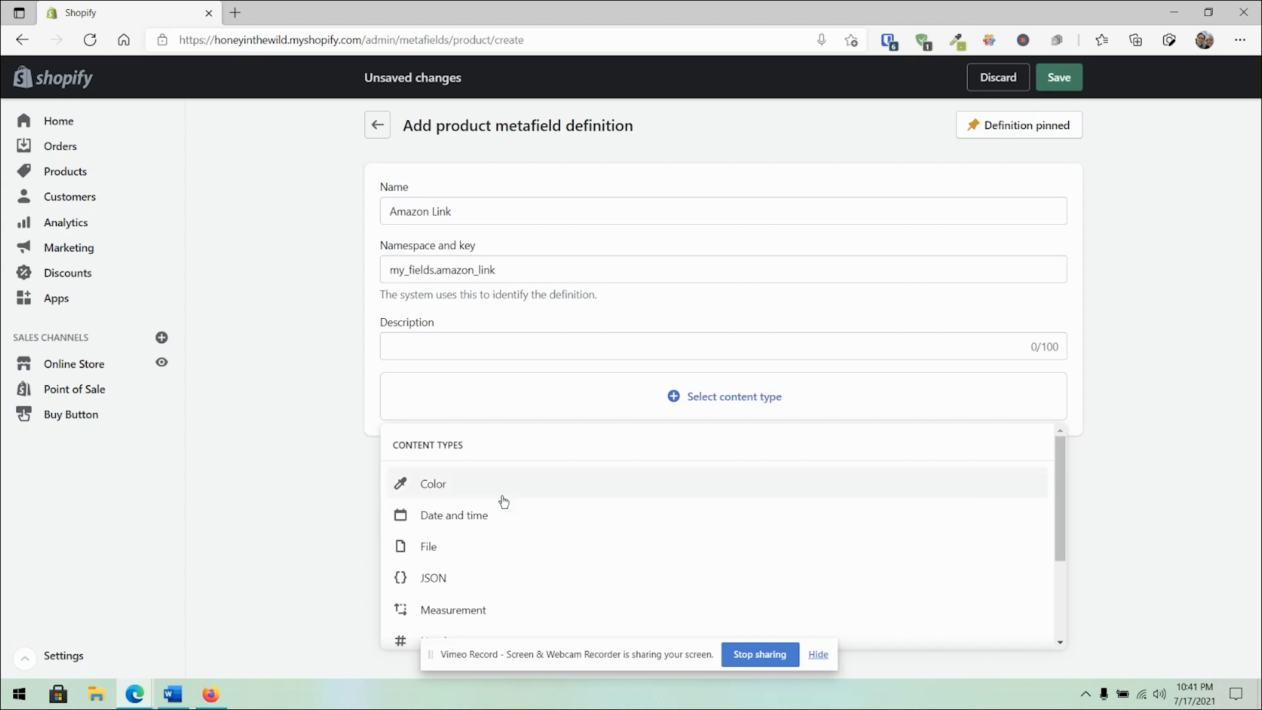
pyautogui.scroll(-3)
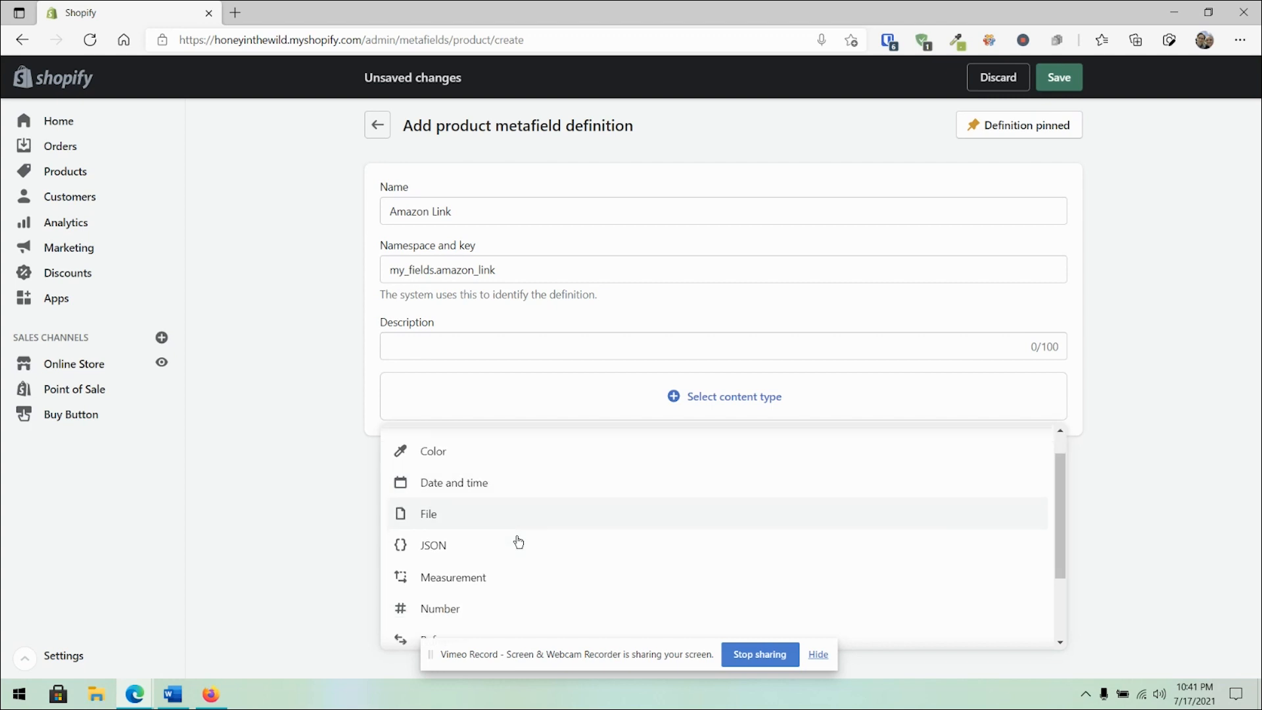
pyautogui.scroll(-3)
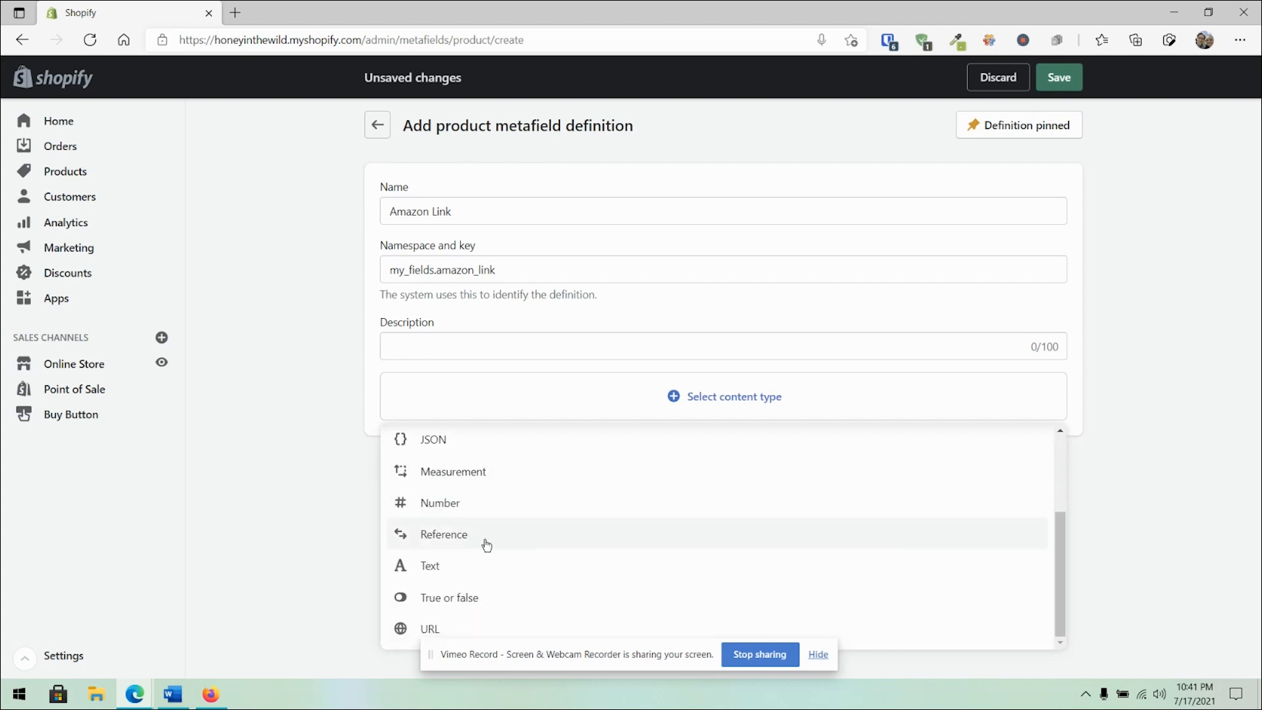
pyautogui.moveTo(495, 629)
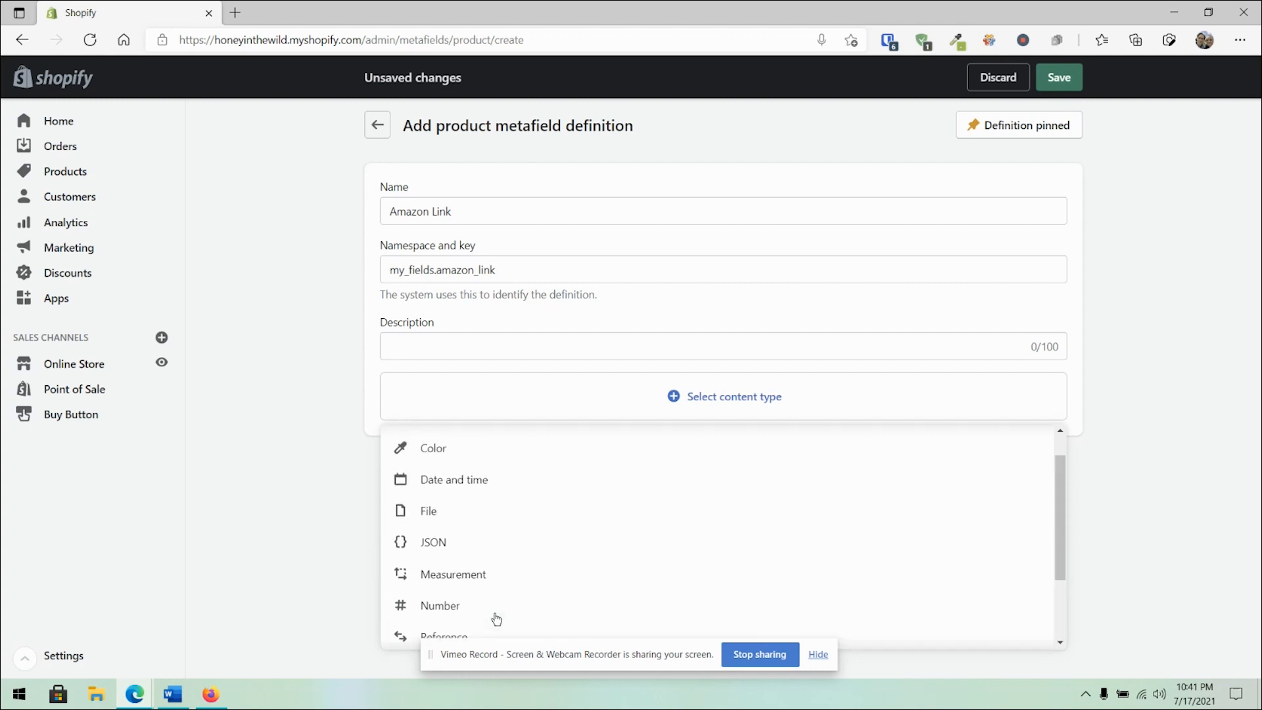
pyautogui.scroll(-3)
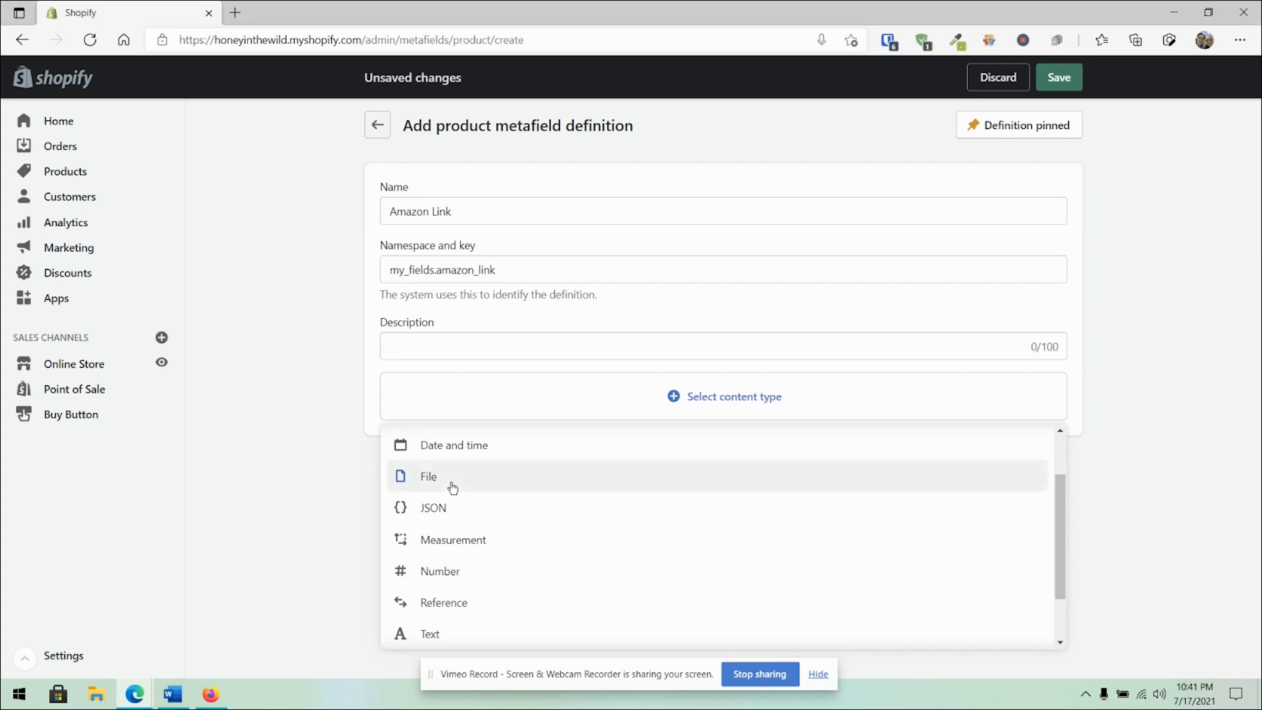
pyautogui.click(428, 476)
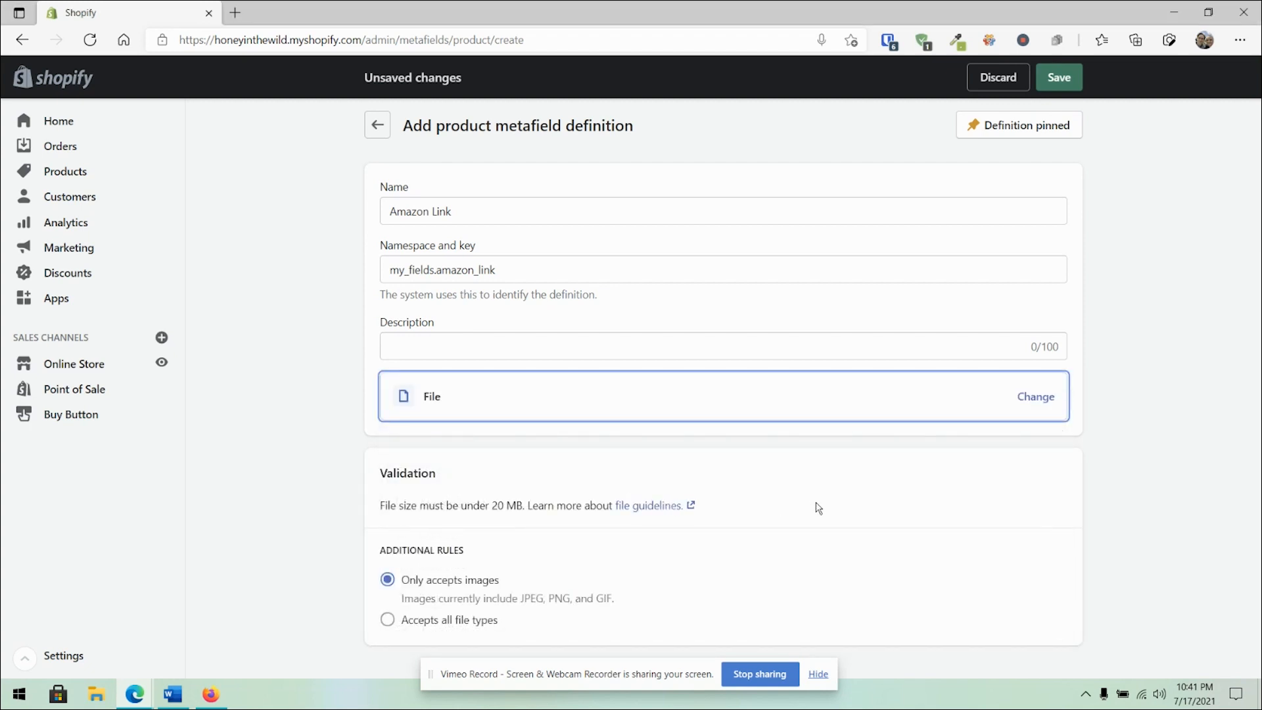
pyautogui.moveTo(746, 530)
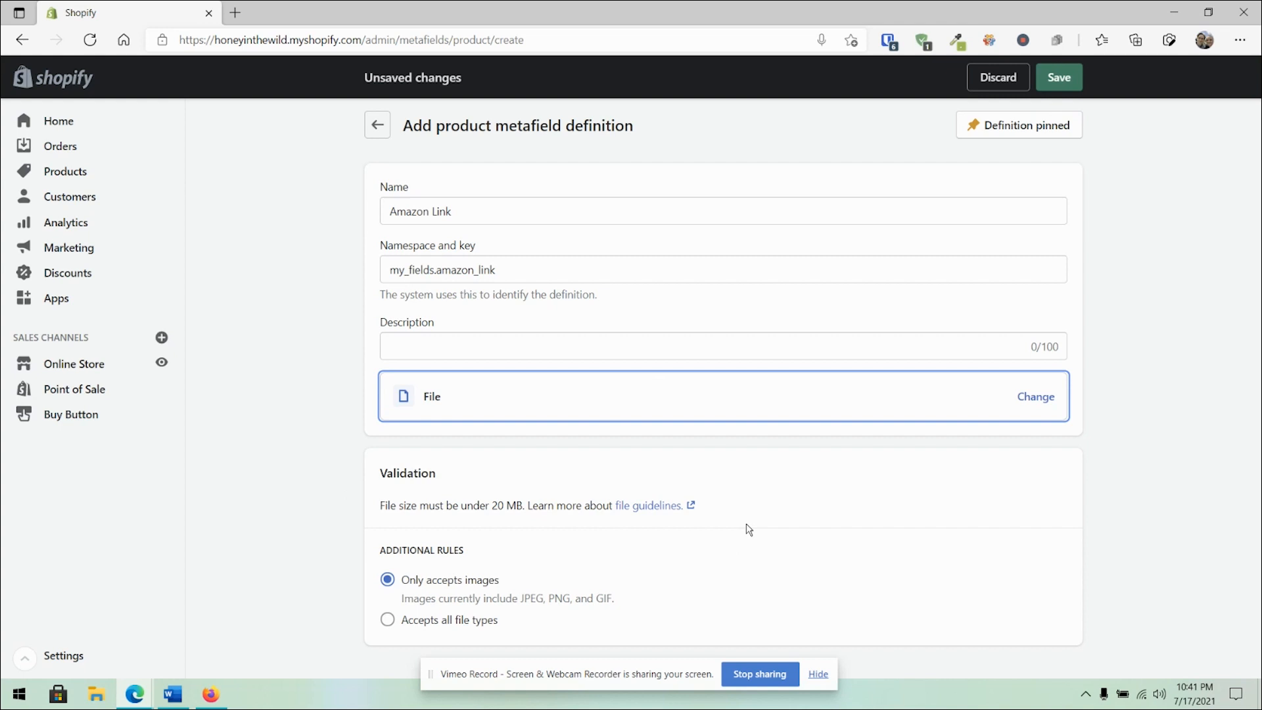
pyautogui.moveTo(585, 583)
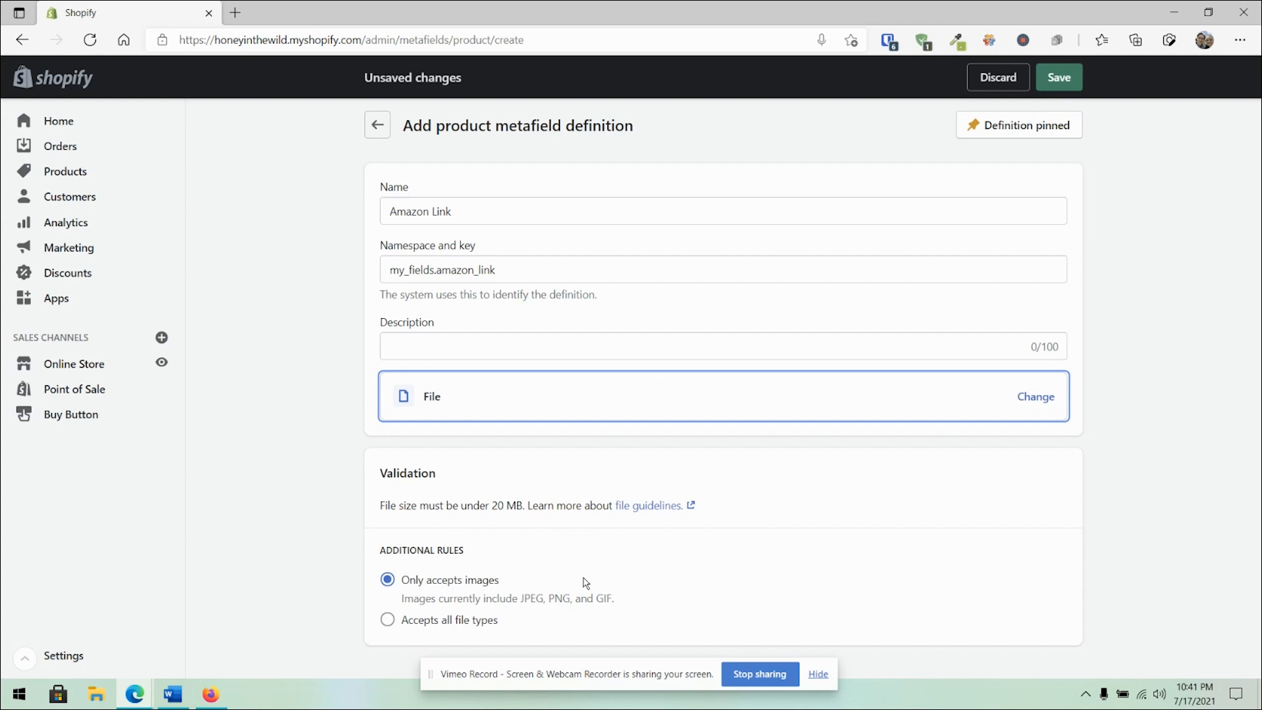
pyautogui.moveTo(1031, 410)
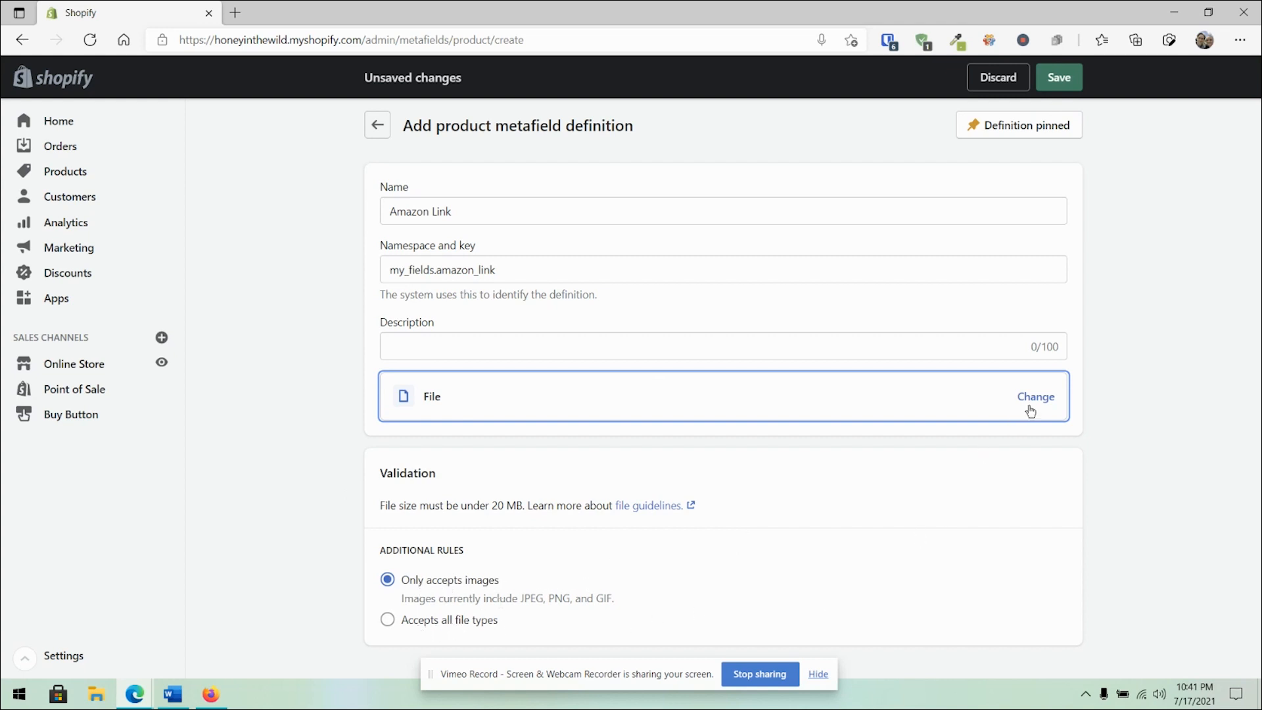
# Change the Amazon Link definition's content type from File to URL
pyautogui.click(1035, 396)
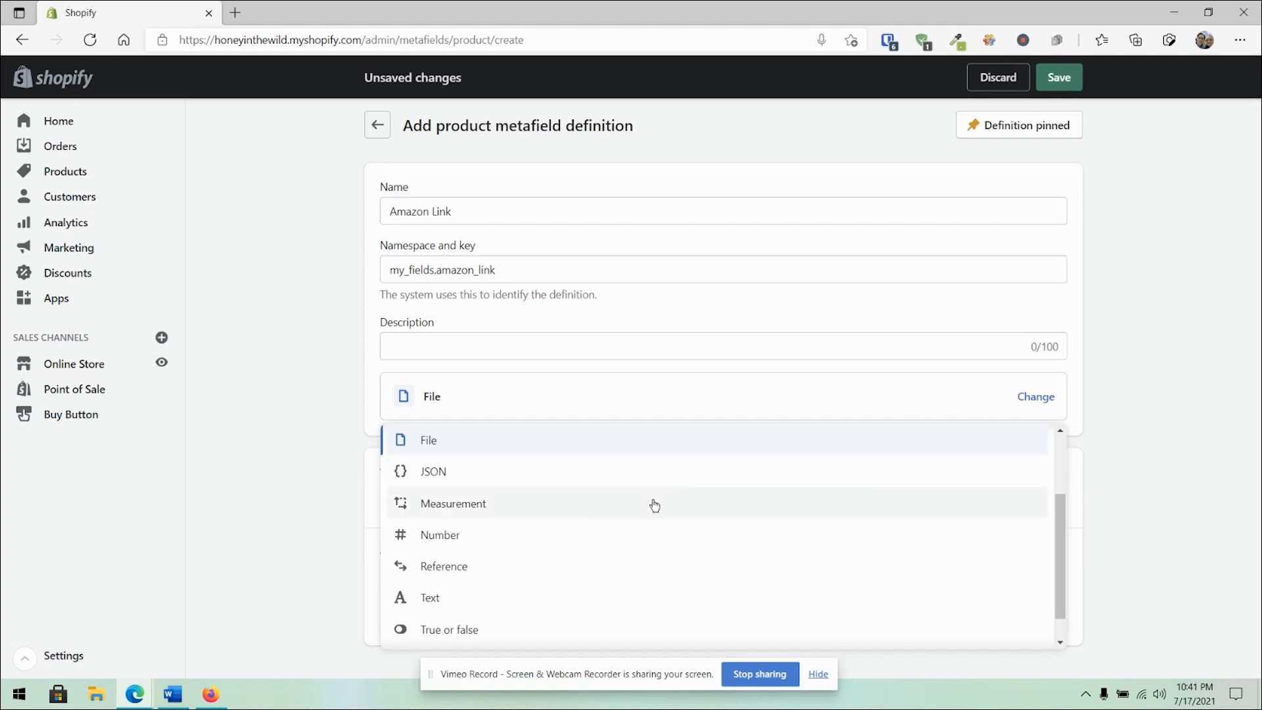
pyautogui.scroll(-3)
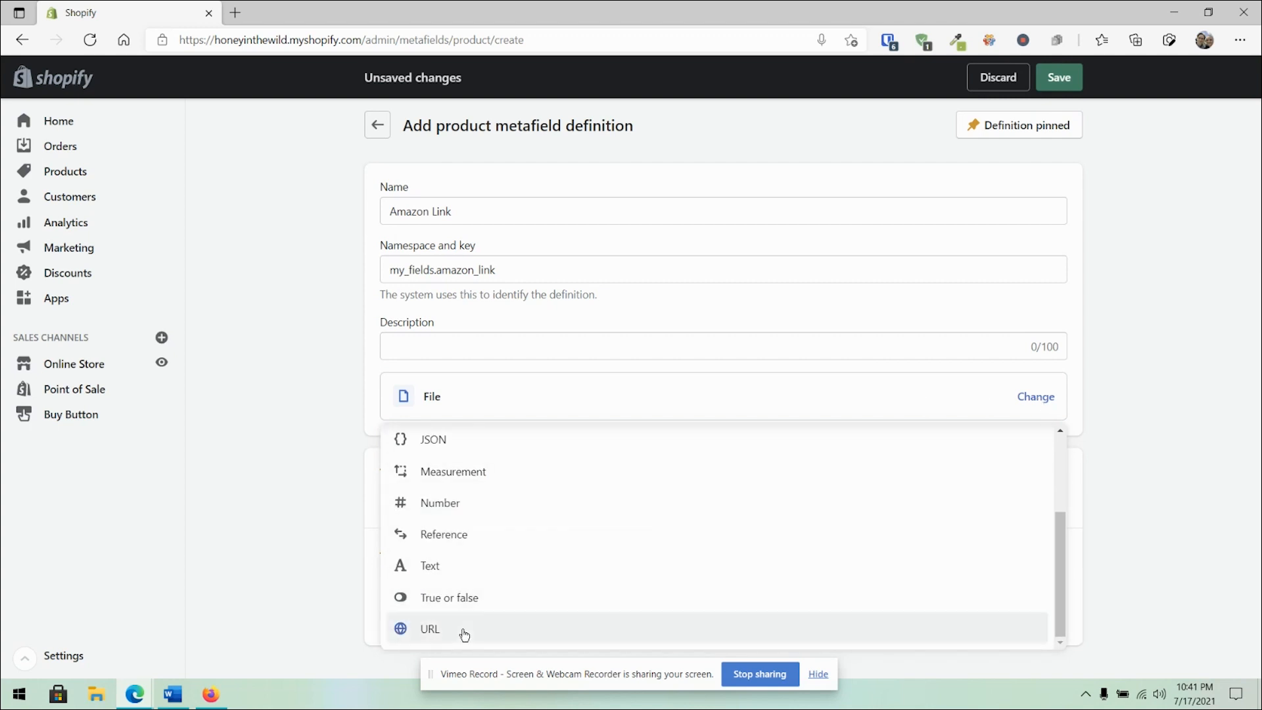
pyautogui.click(430, 629)
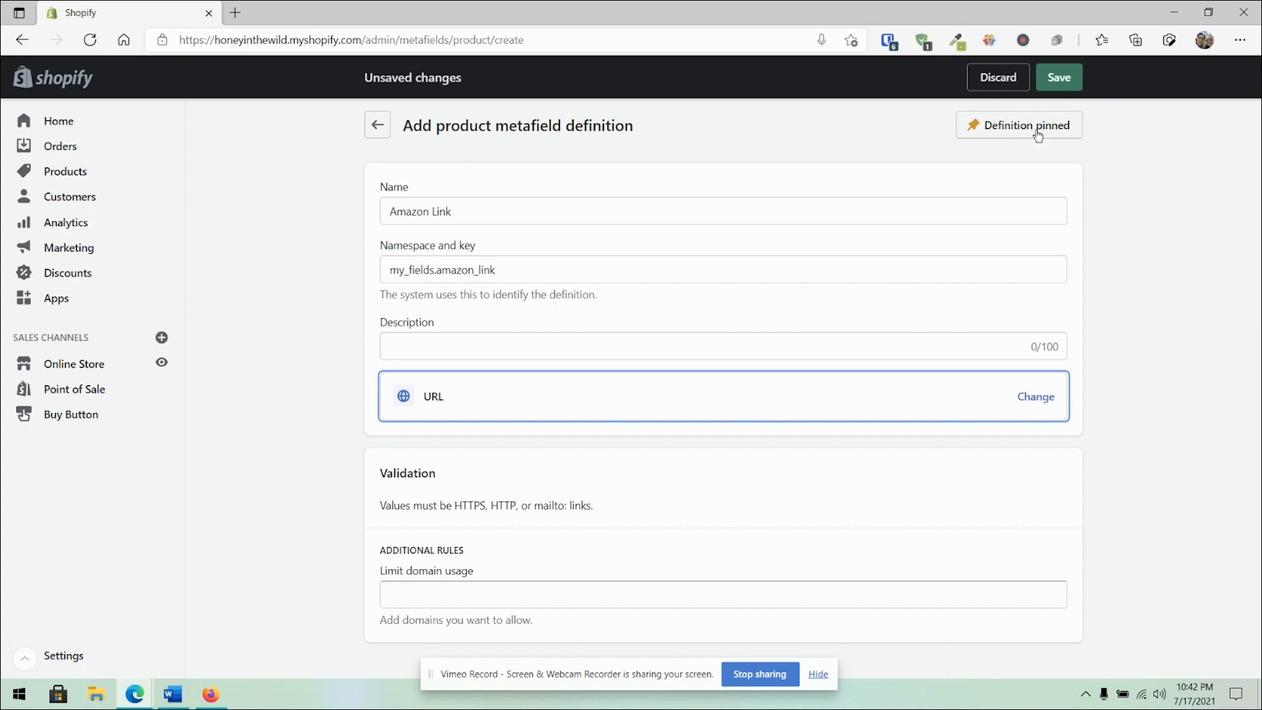
pyautogui.moveTo(1093, 110)
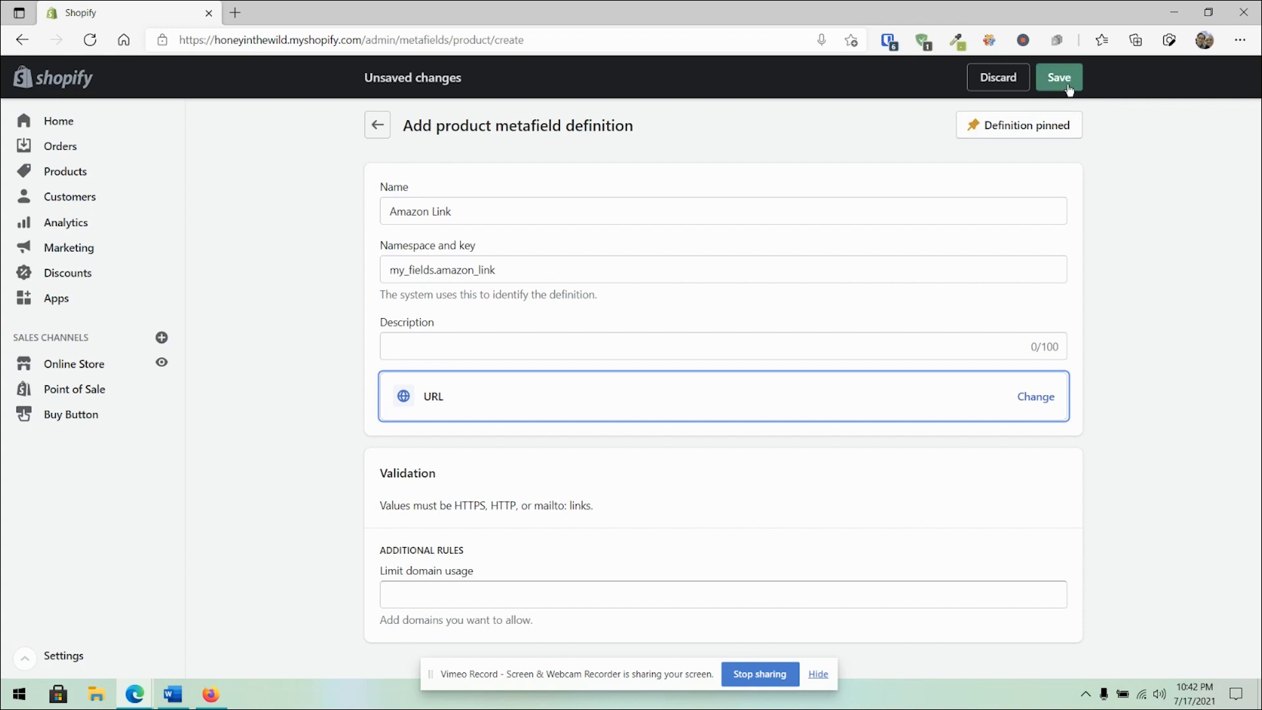
# Save the Amazon Link URL definition into the product metafield definitions list
pyautogui.click(1058, 78)
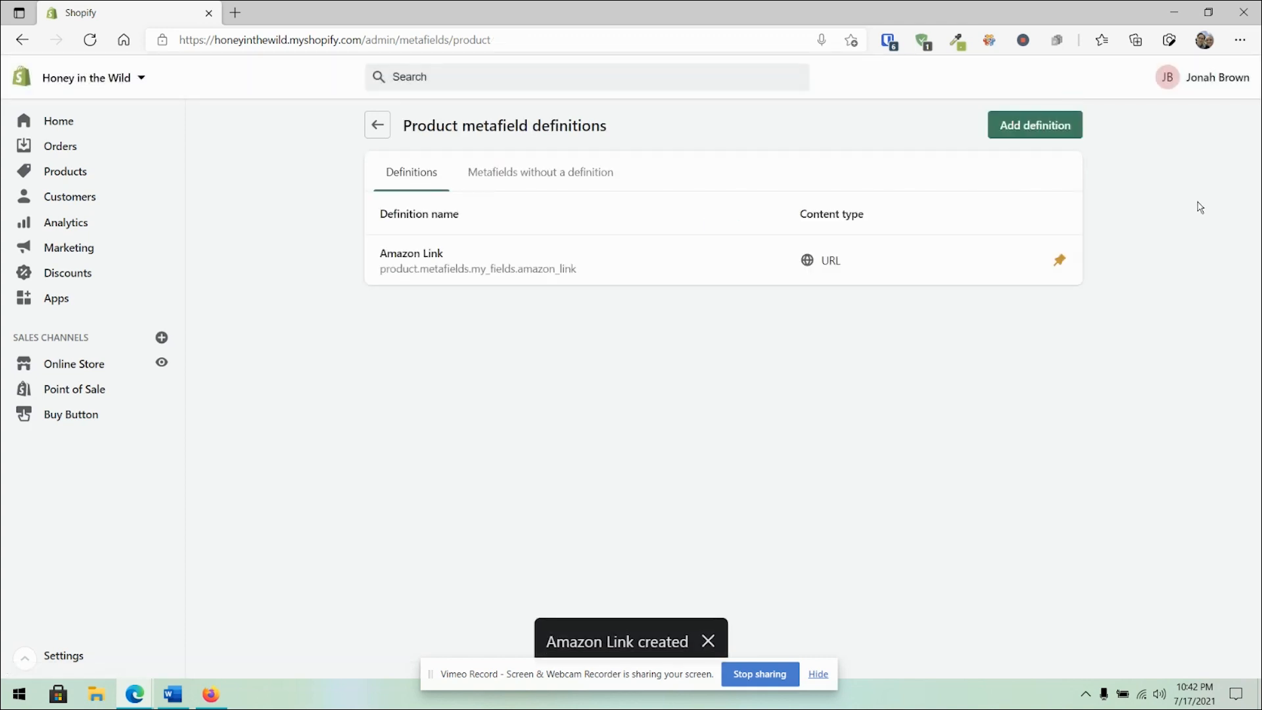
pyautogui.moveTo(960, 277)
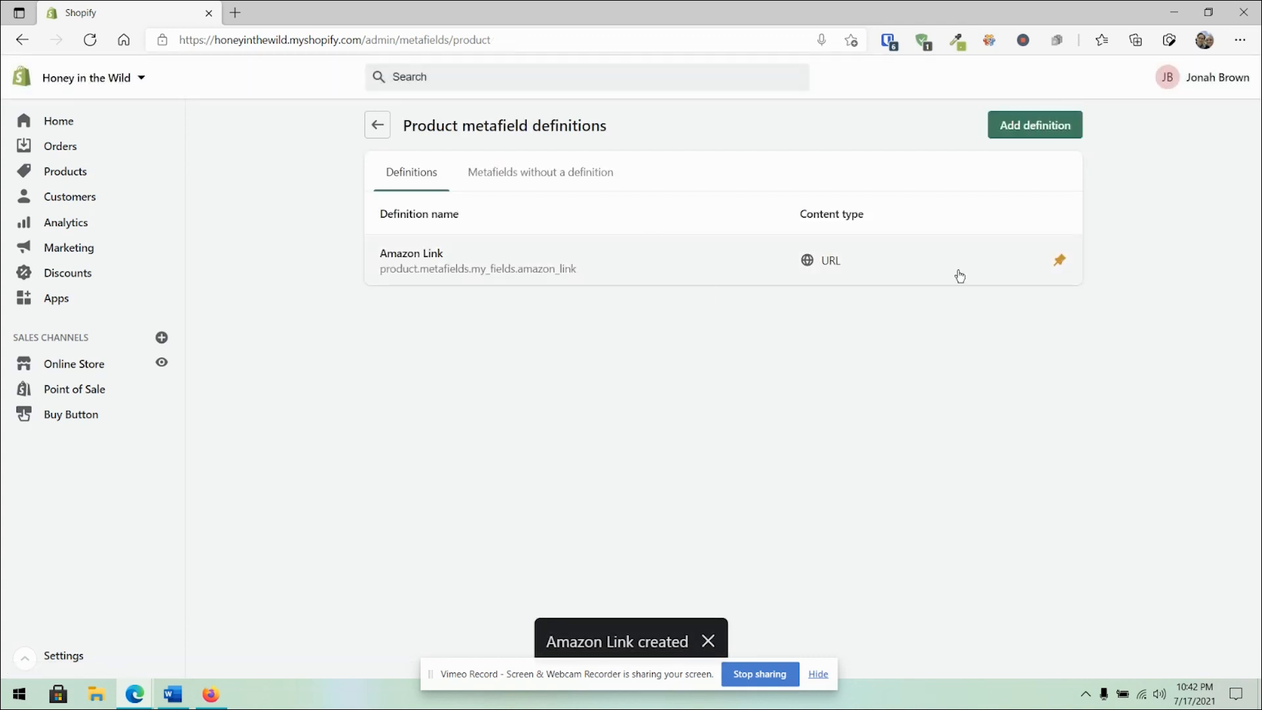
pyautogui.moveTo(334, 356)
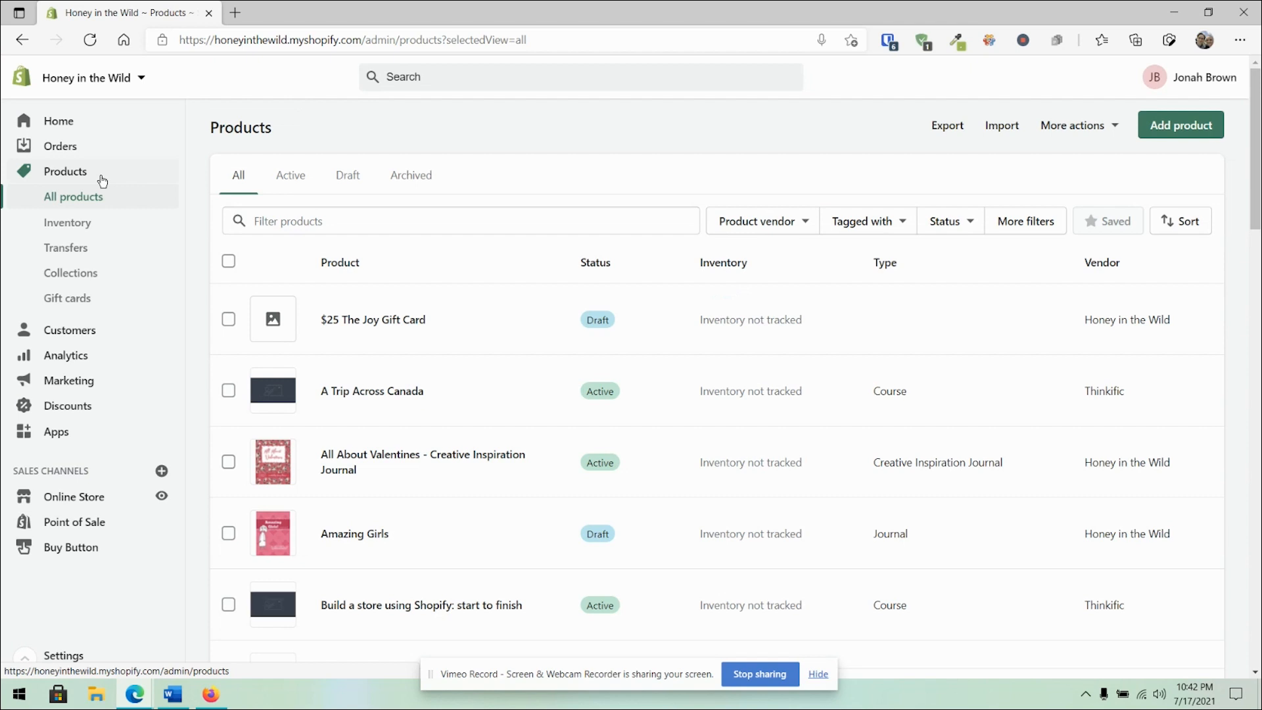
# On the All About Valentines product, peek at the More actions menu and dismiss it
pyautogui.scroll(-3)
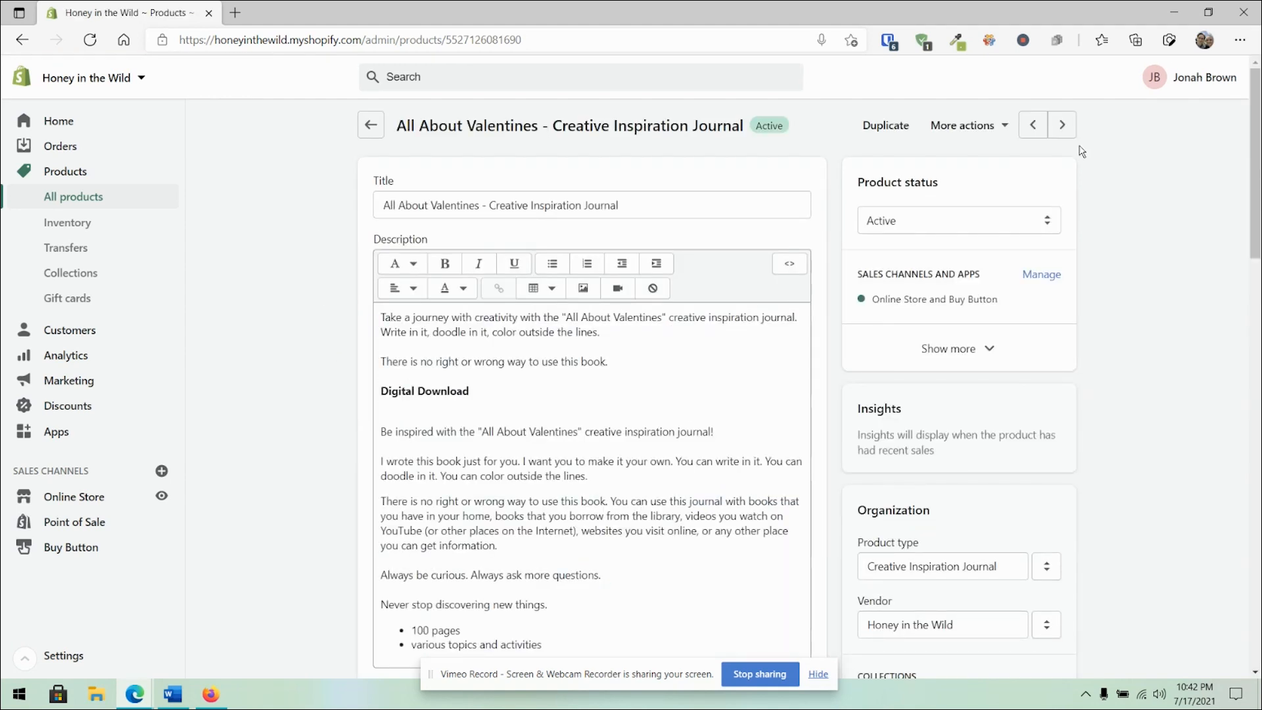
pyautogui.click(963, 127)
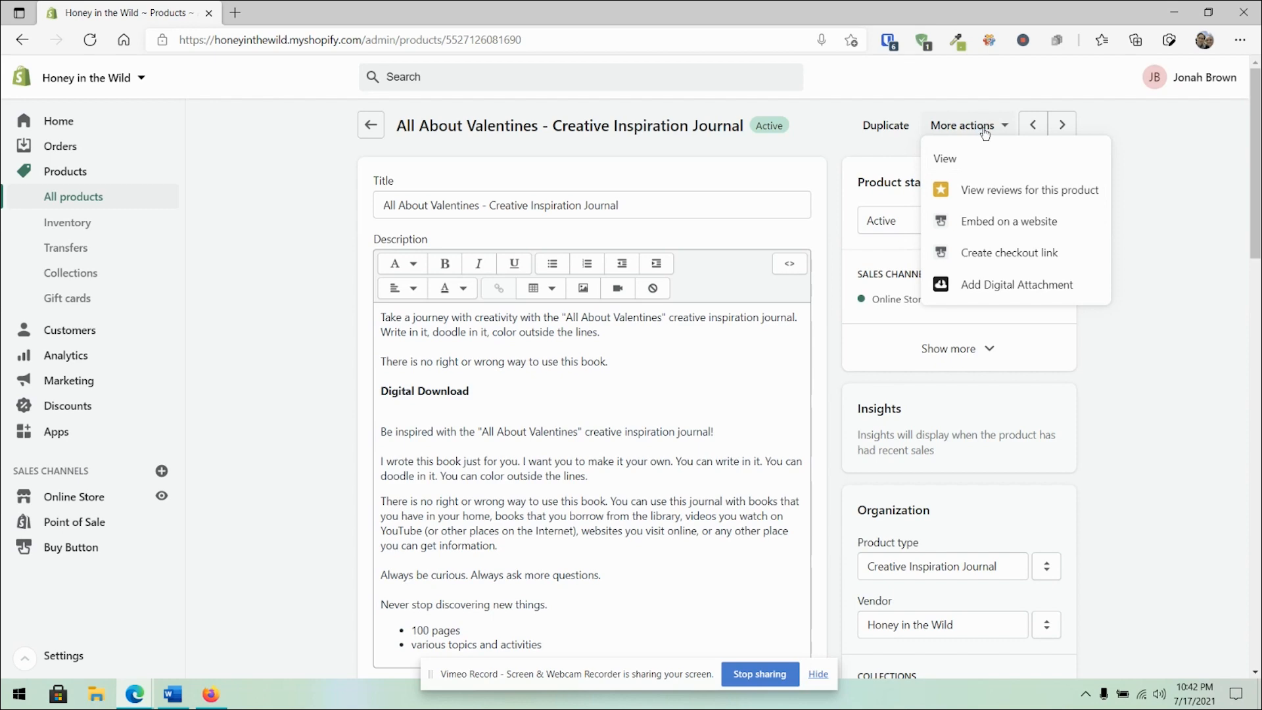
pyautogui.click(964, 125)
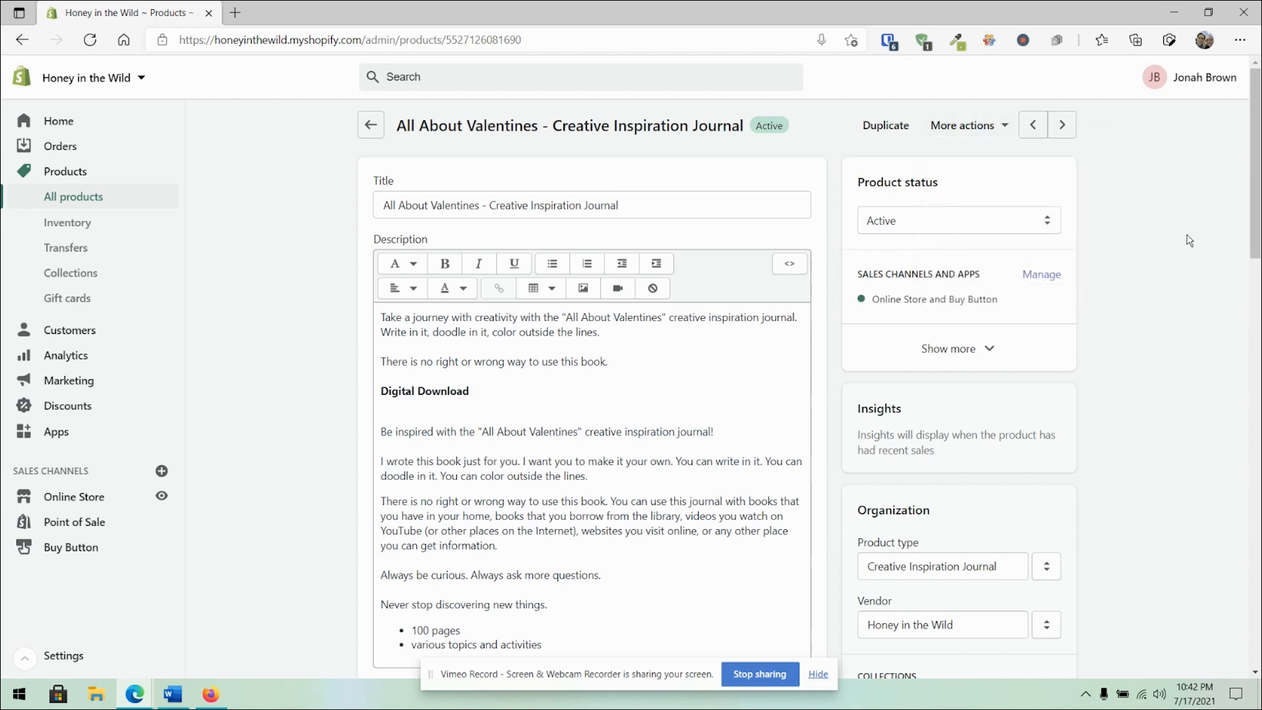
# Scroll the journal product page to the Metafields card and view all its metafields
pyautogui.scroll(-3)
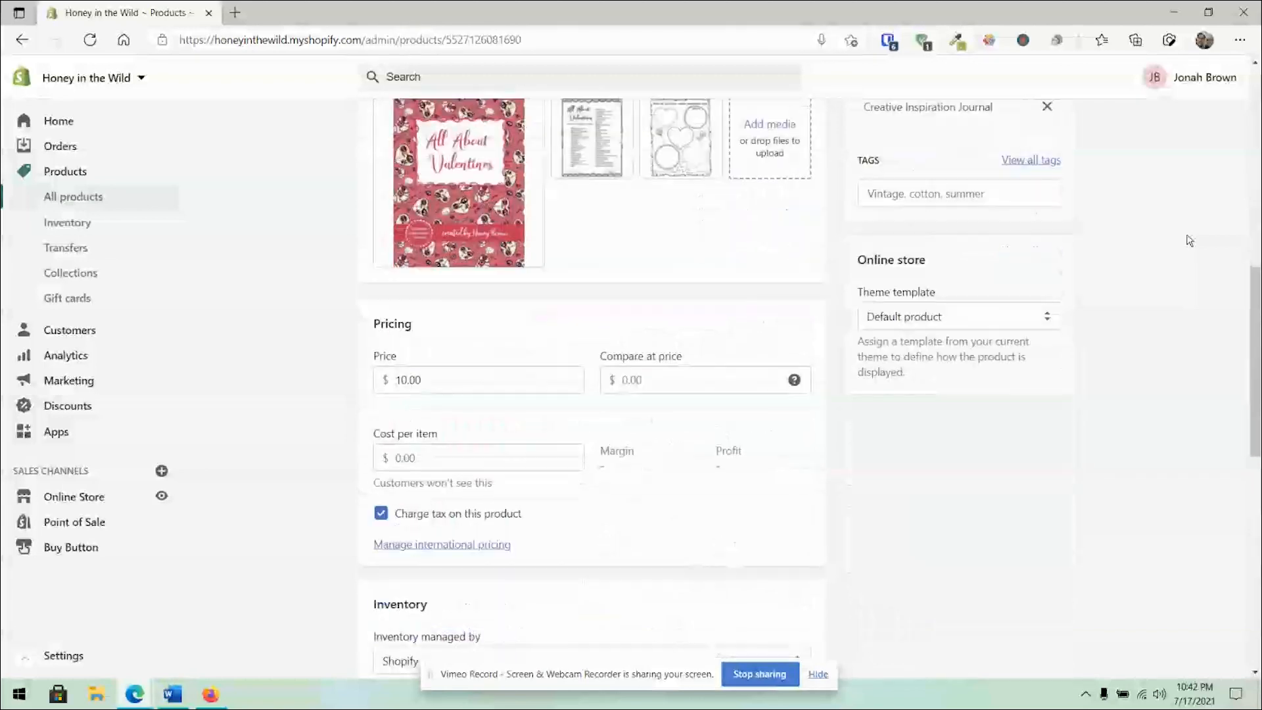
pyautogui.scroll(-3)
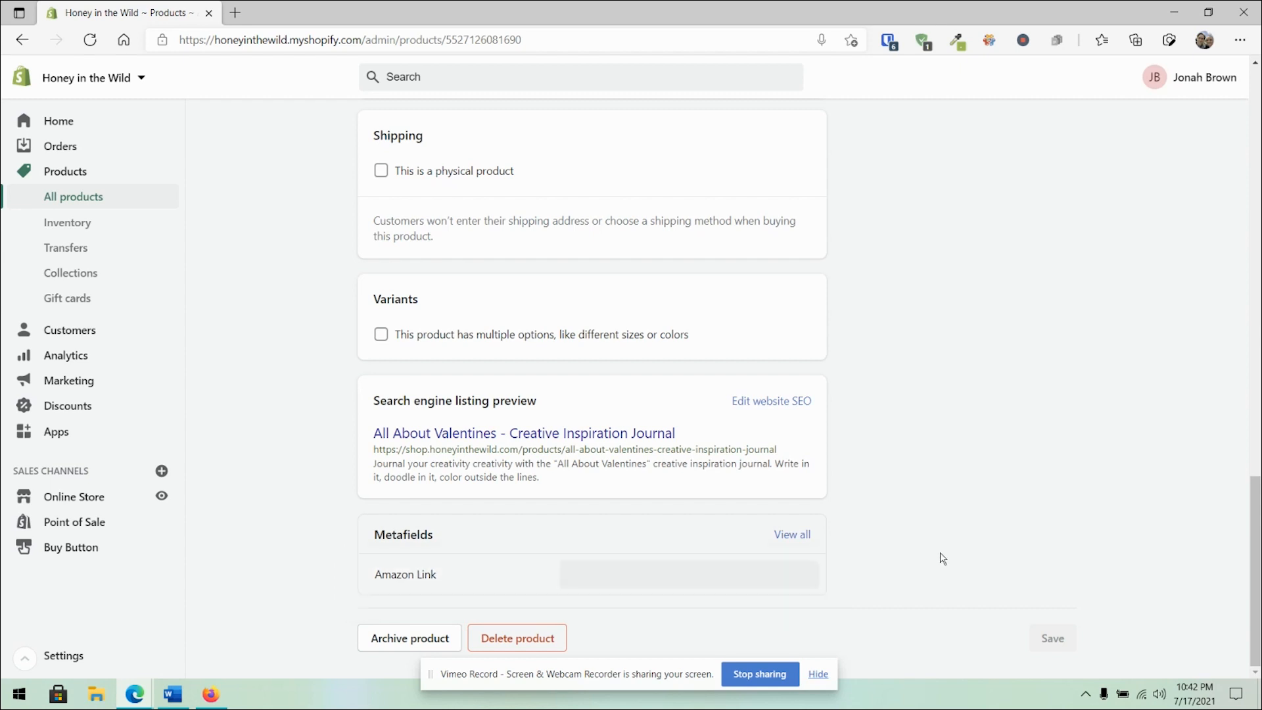
pyautogui.click(687, 575)
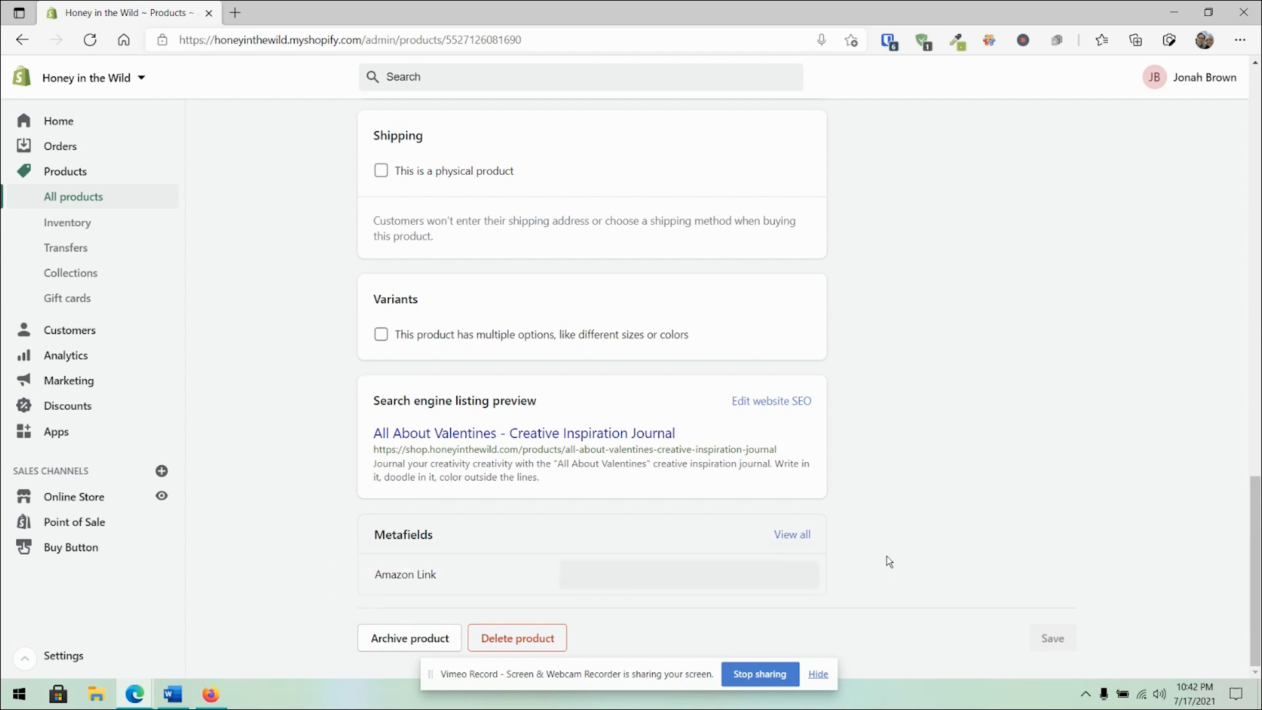
pyautogui.scroll(3)
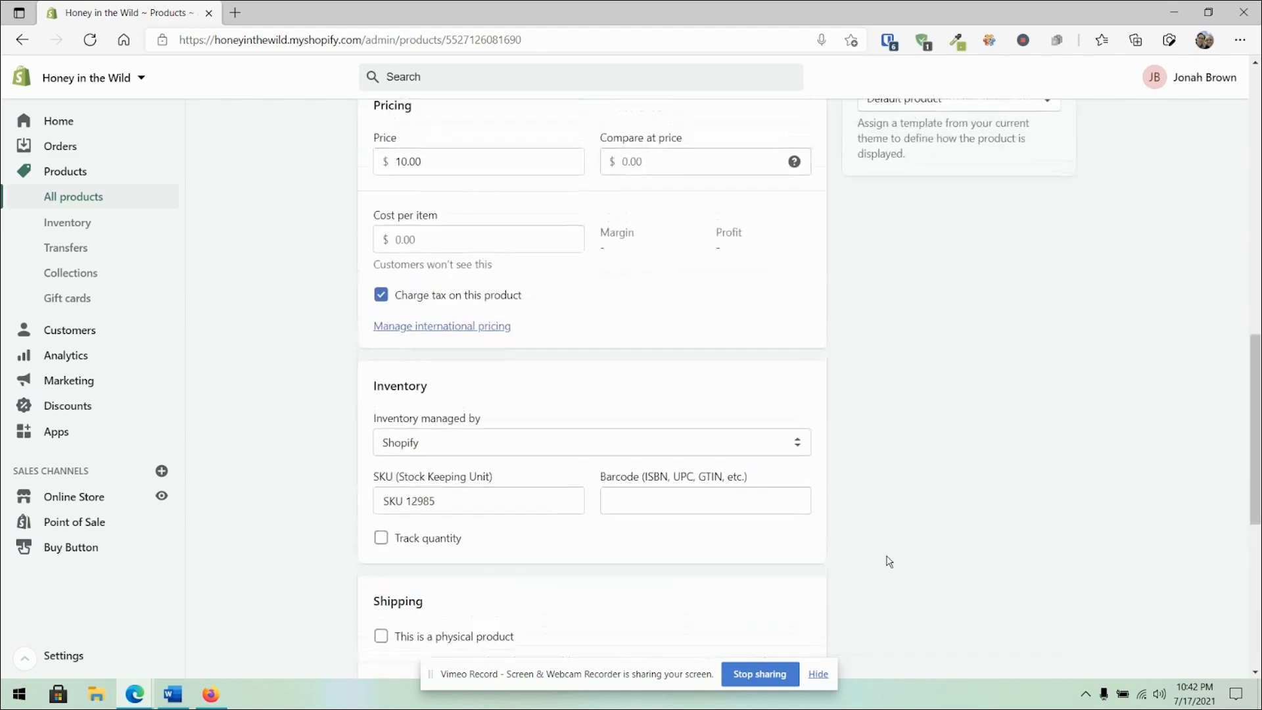
pyautogui.scroll(-3)
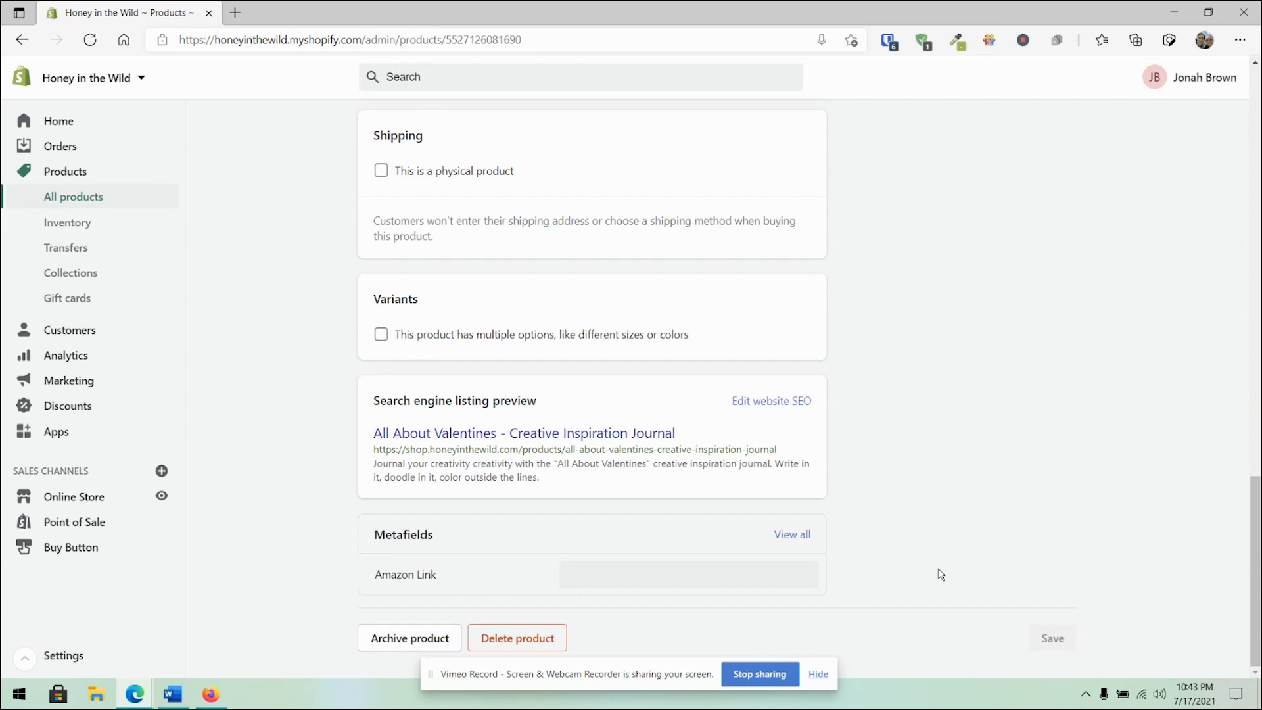
pyautogui.moveTo(921, 575)
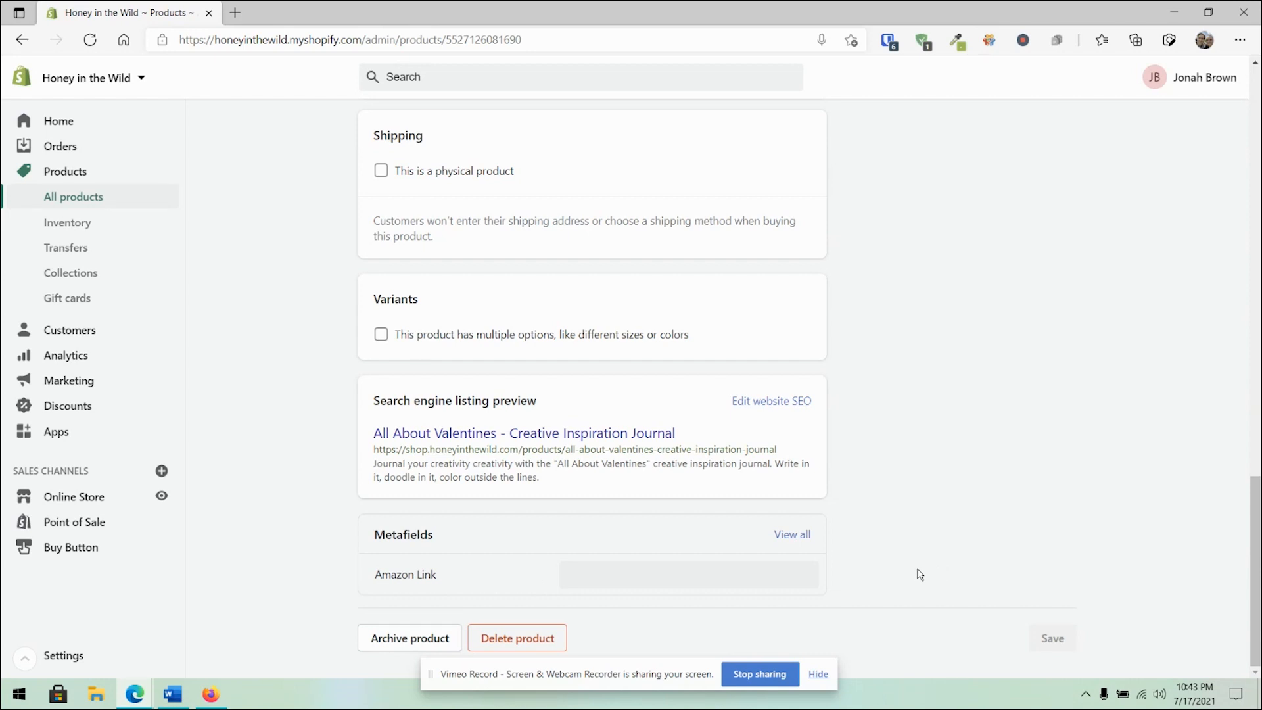
pyautogui.moveTo(876, 583)
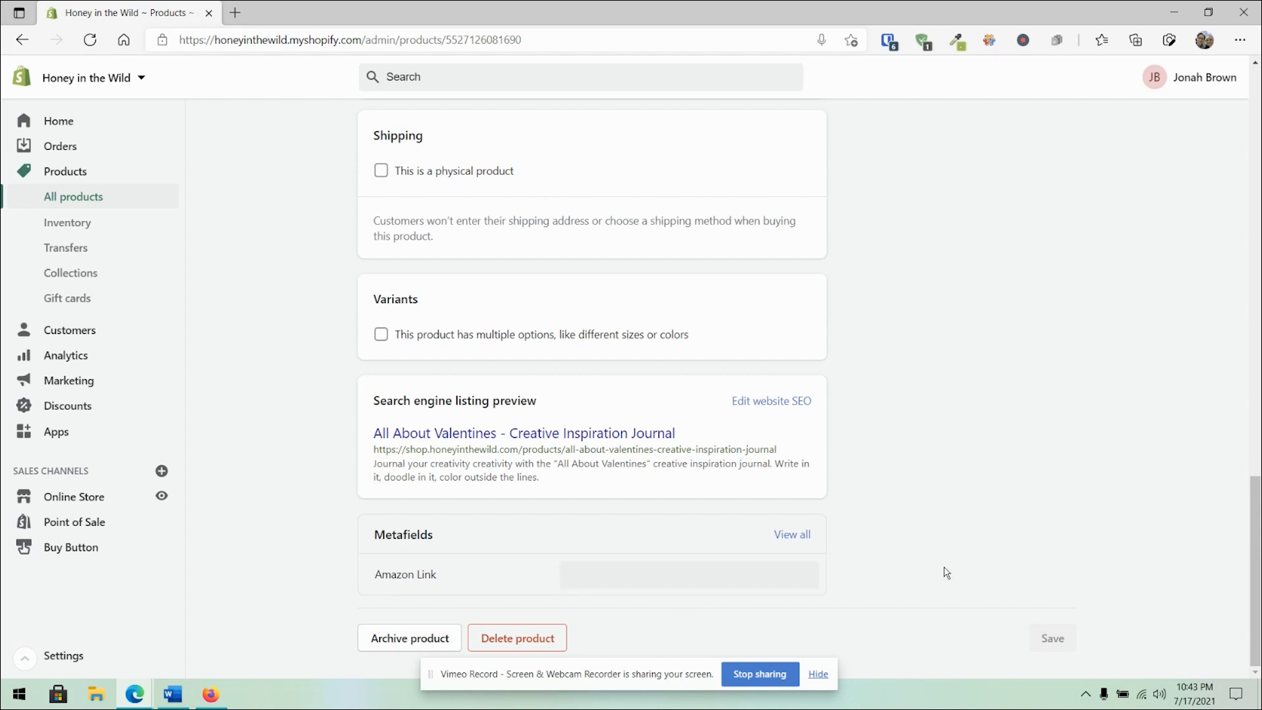
pyautogui.moveTo(914, 572)
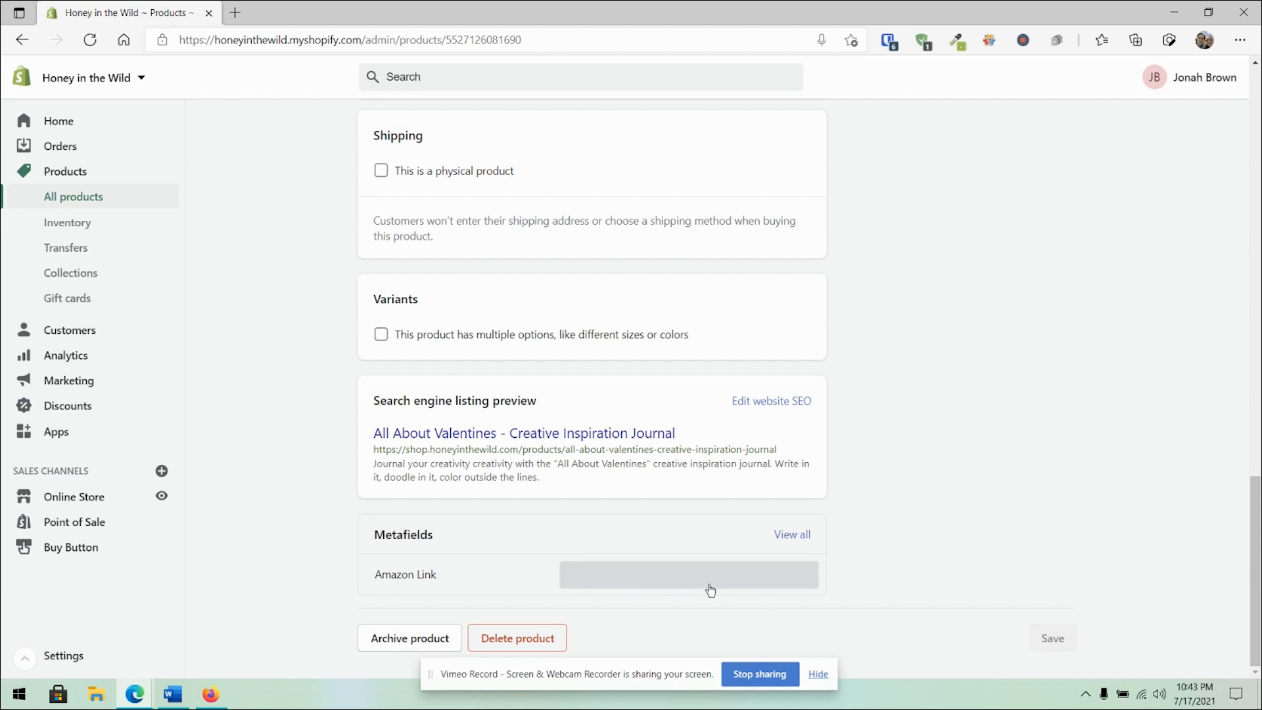
pyautogui.moveTo(802, 572)
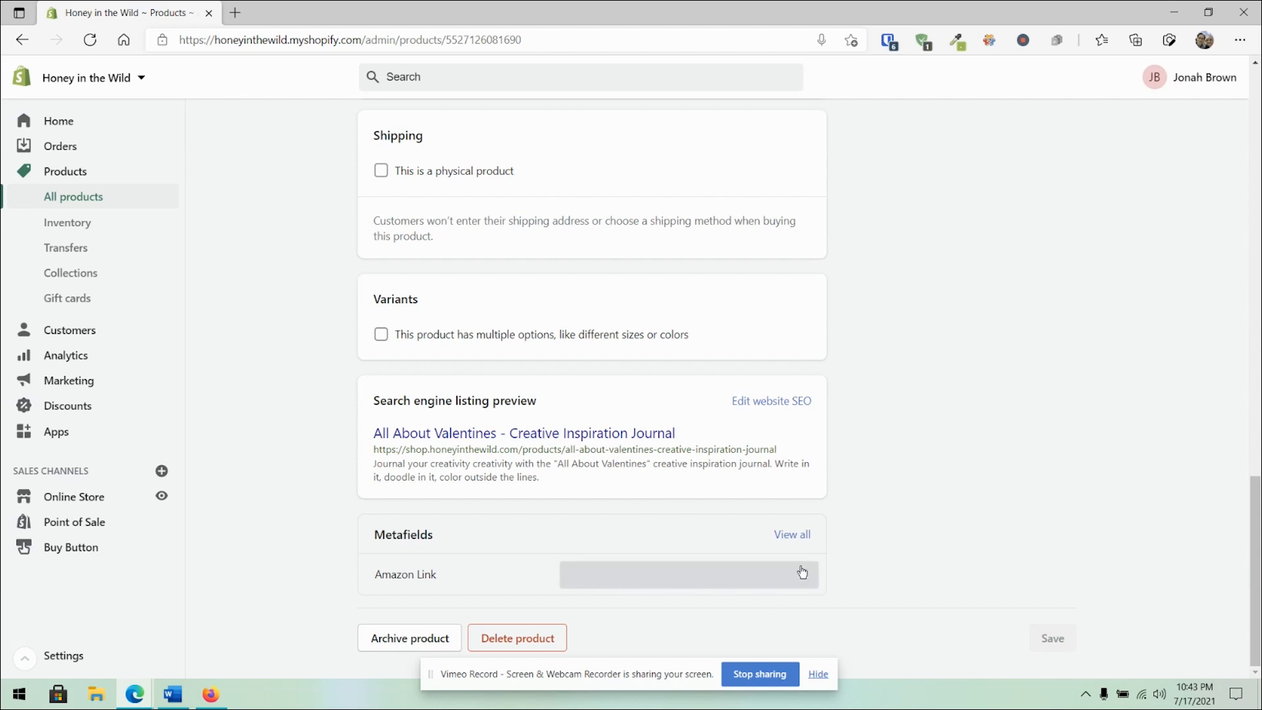
pyautogui.scroll(3)
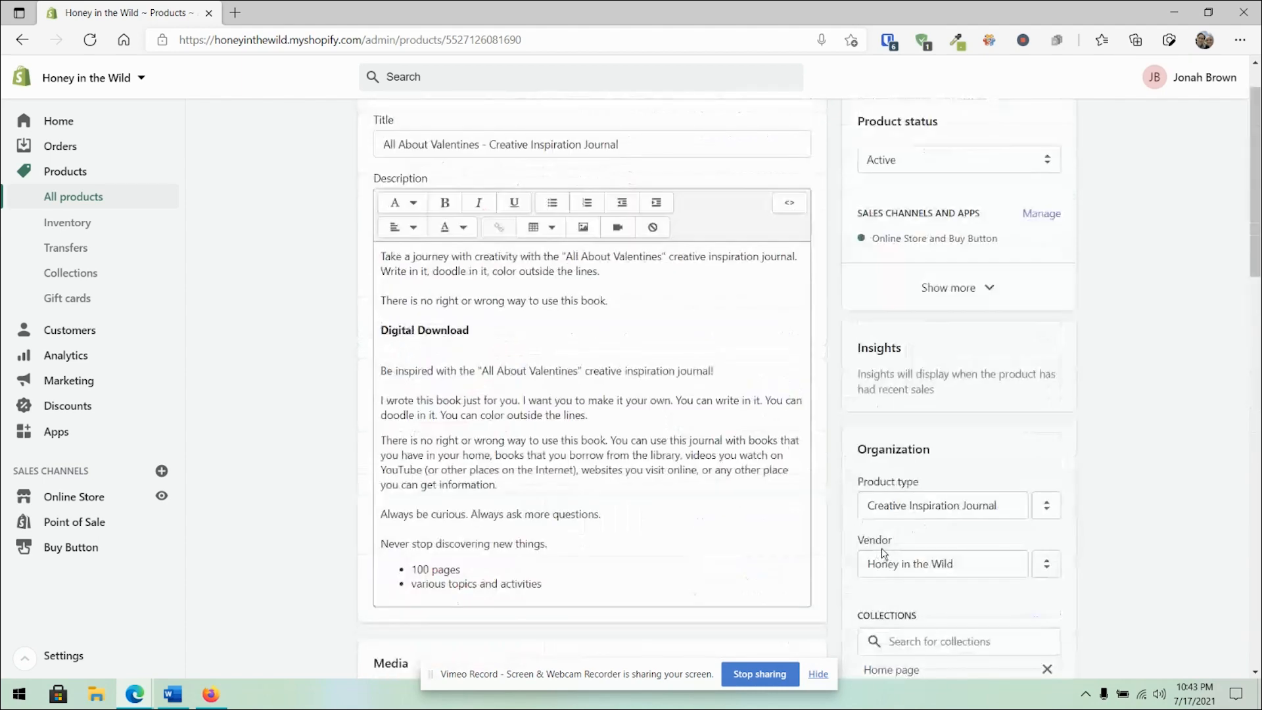
pyautogui.scroll(-3)
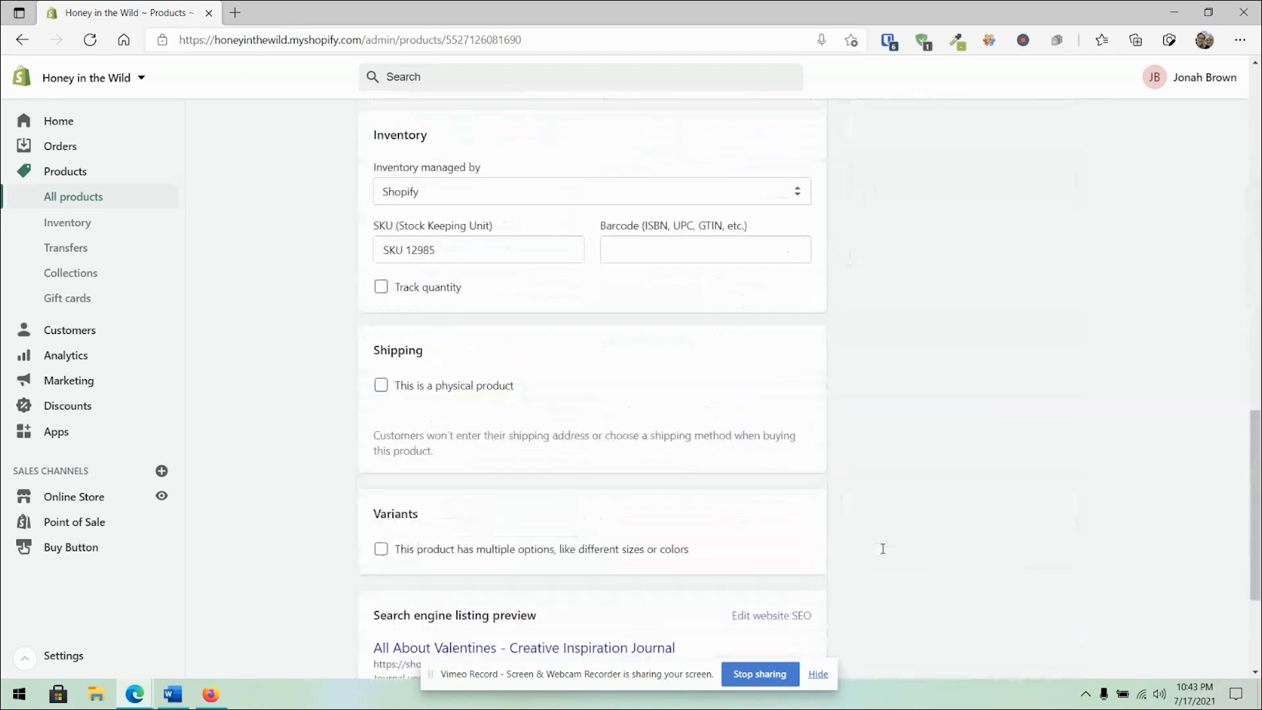
pyautogui.scroll(-3)
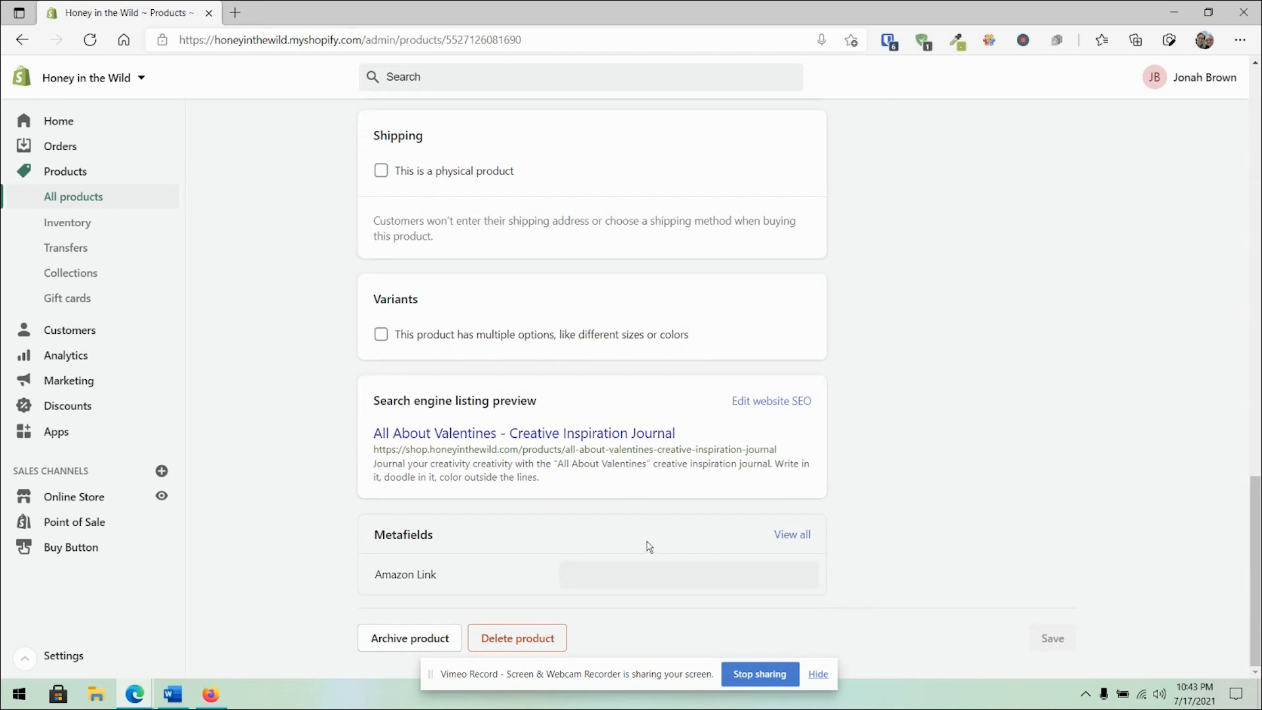
pyautogui.click(791, 539)
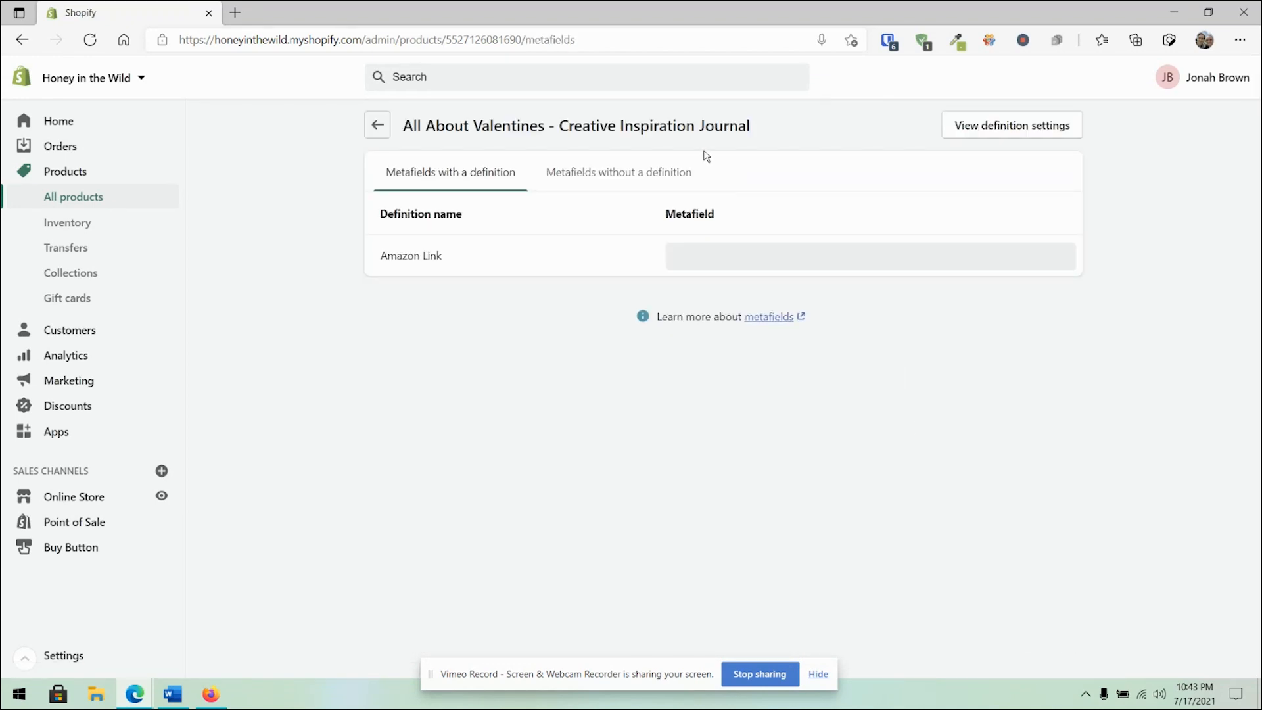
pyautogui.moveTo(958, 247)
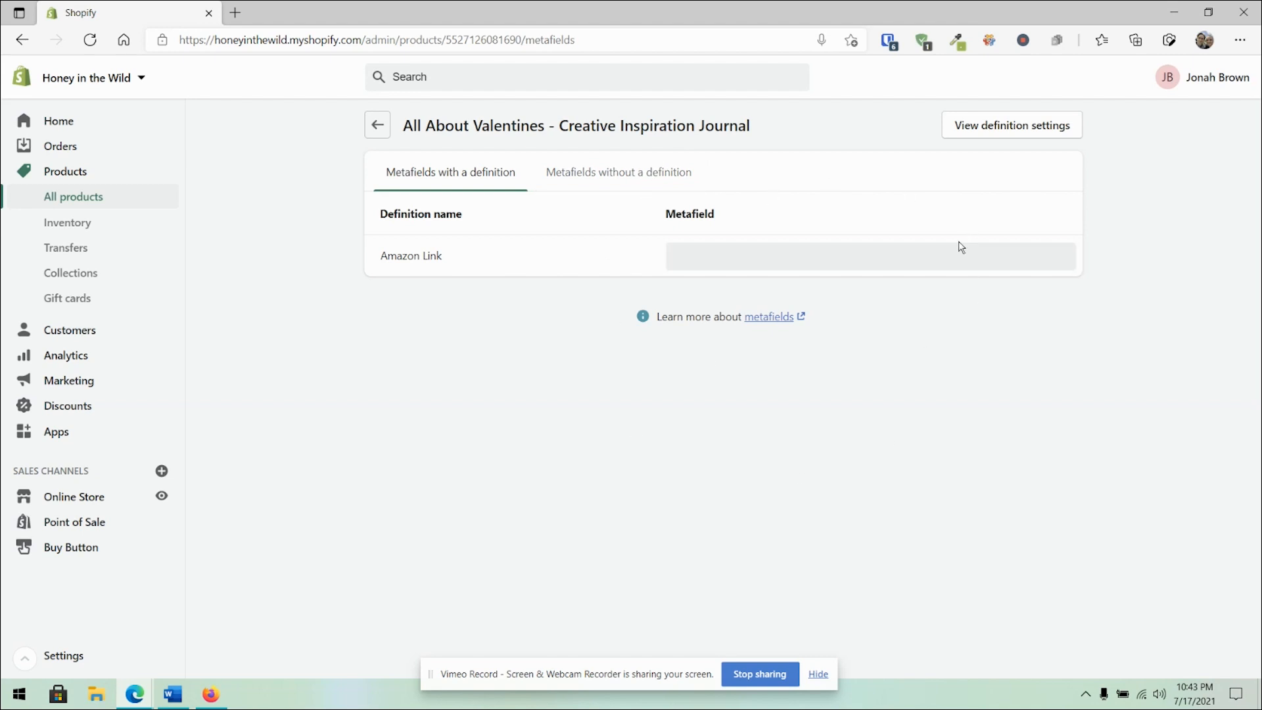
pyautogui.moveTo(899, 318)
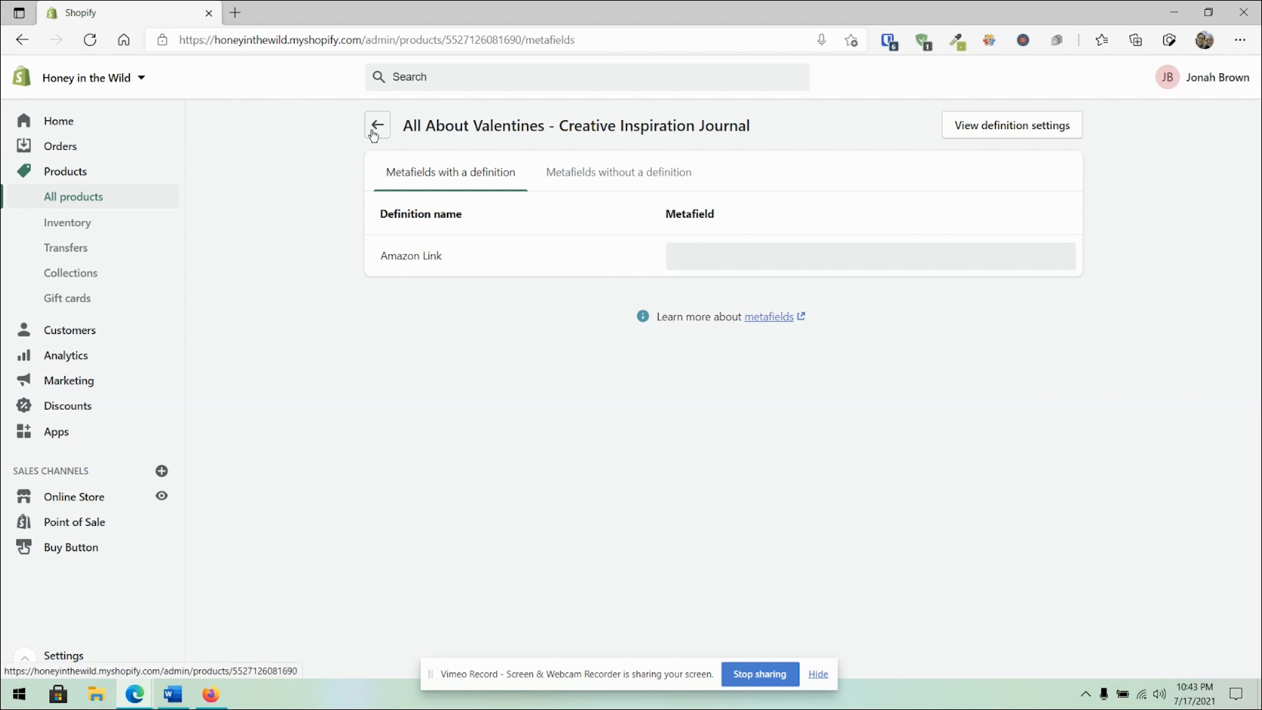
# Go back to the journal product page and scroll to its empty Amazon Link metafield
pyautogui.click(378, 127)
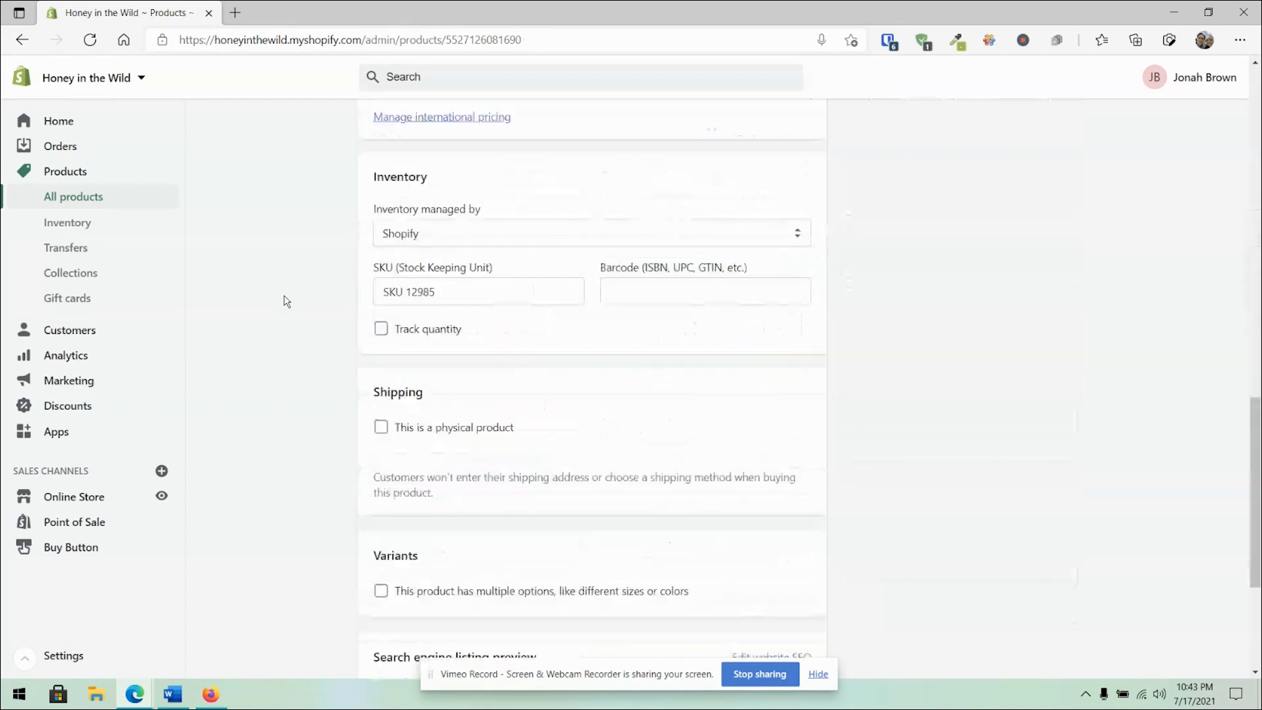
pyautogui.scroll(-3)
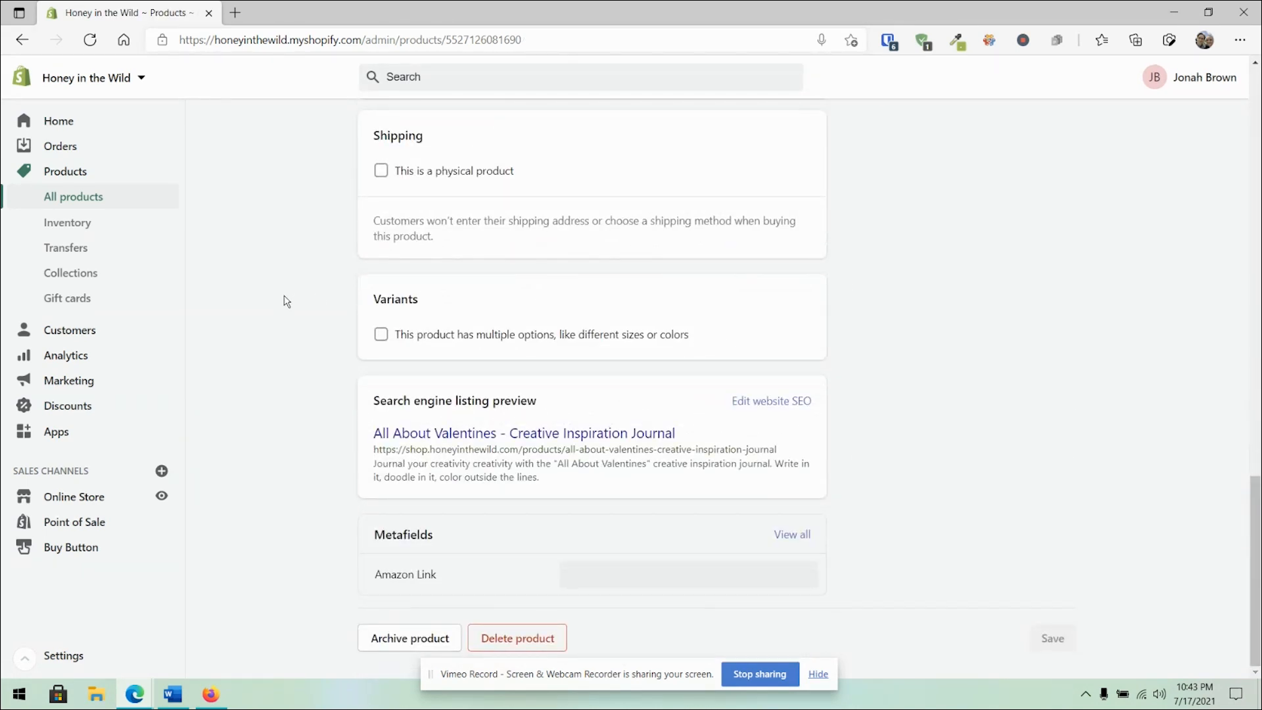